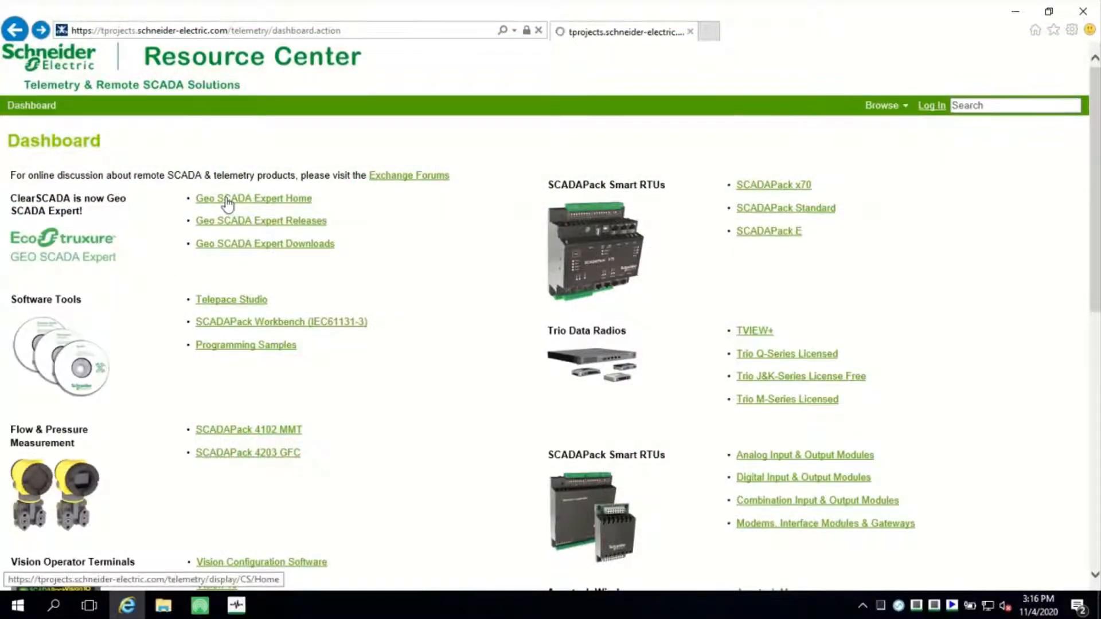
# From Geo SCADA Expert Home, open the DDK page and request the 2020 (V83) kit download.
pyautogui.click(254, 198)
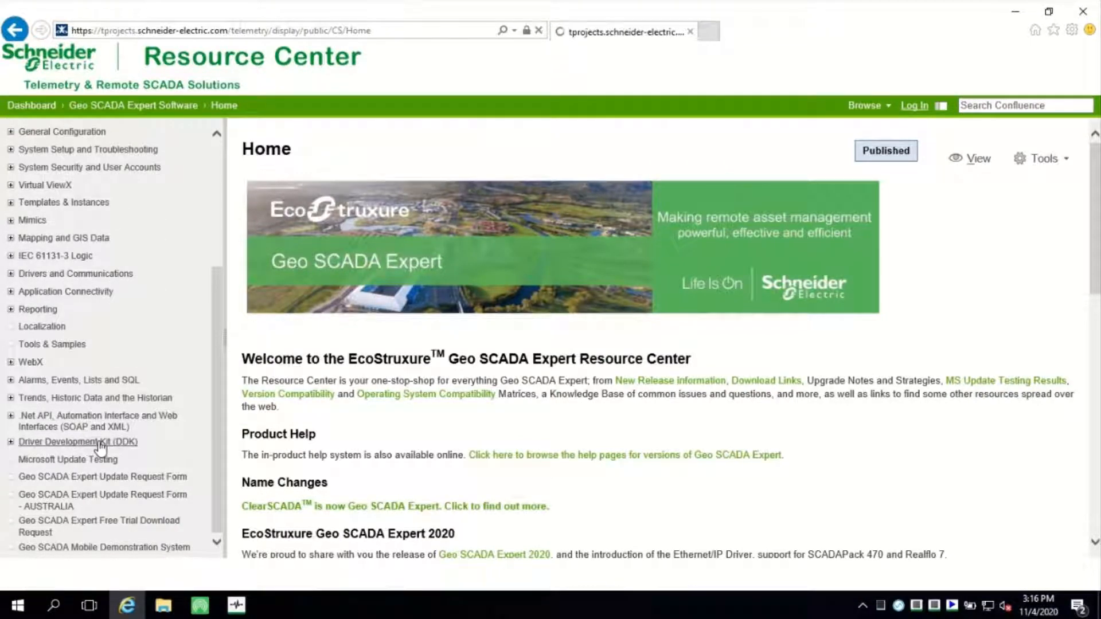
pyautogui.click(78, 442)
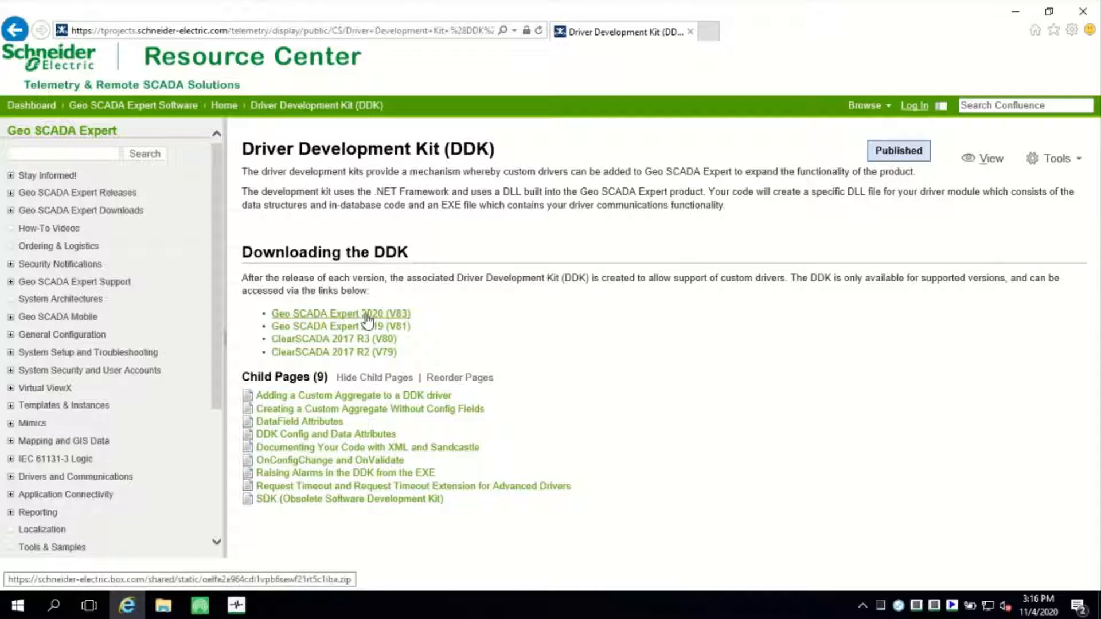
pyautogui.click(341, 313)
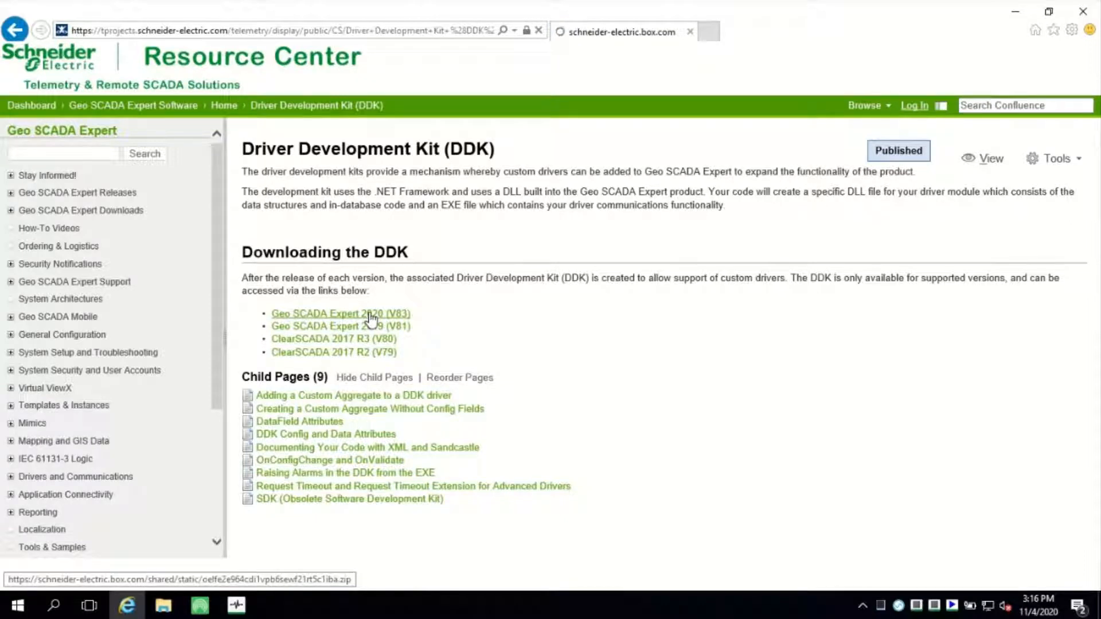
pyautogui.click(369, 314)
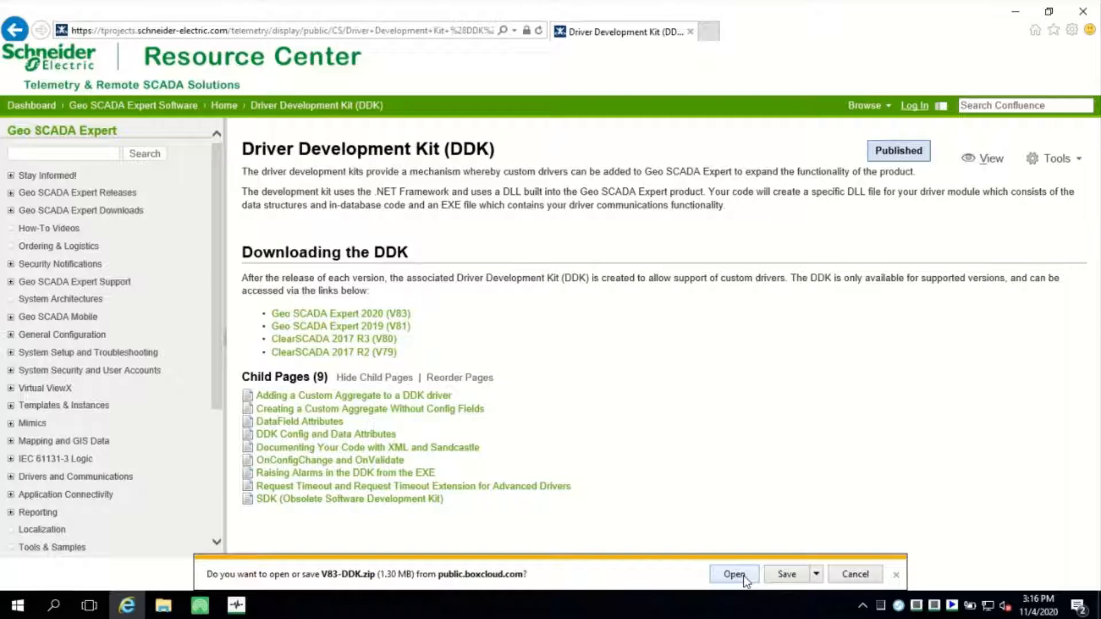
# Open the V83-DDK archive and run Simple DDK.msi past the security warning.
pyautogui.click(735, 575)
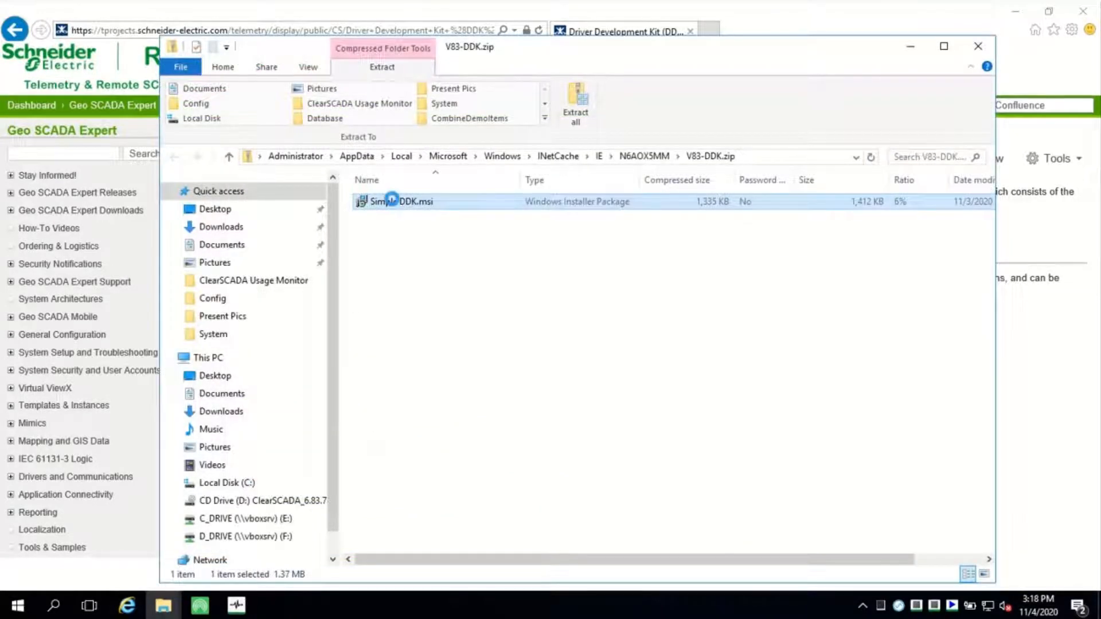
pyautogui.doubleClick(392, 202)
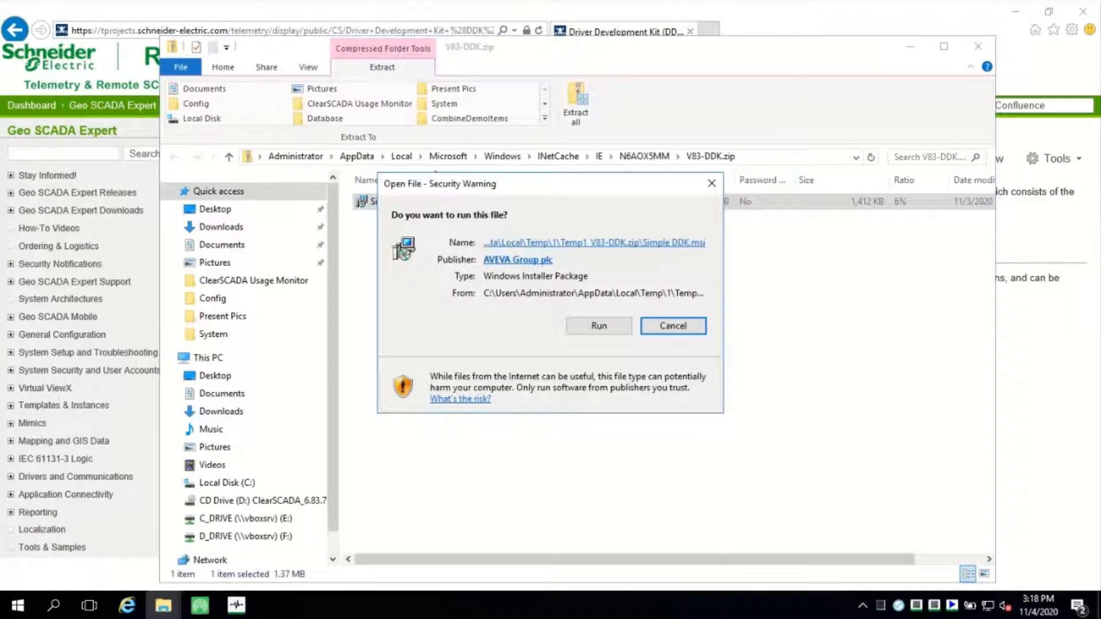
pyautogui.click(599, 326)
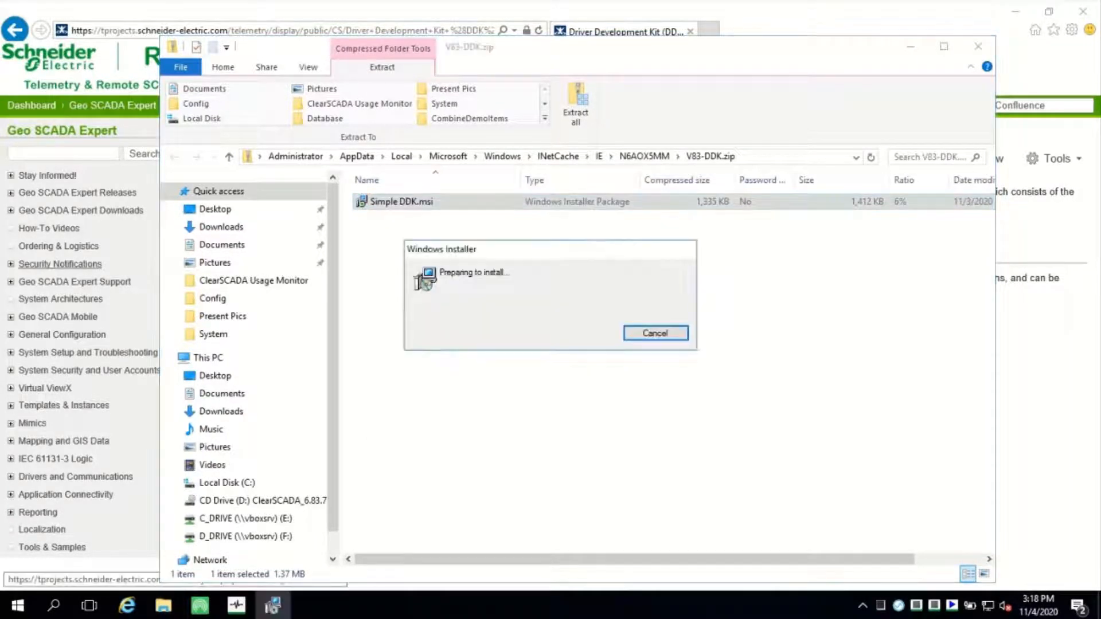
pyautogui.click(655, 332)
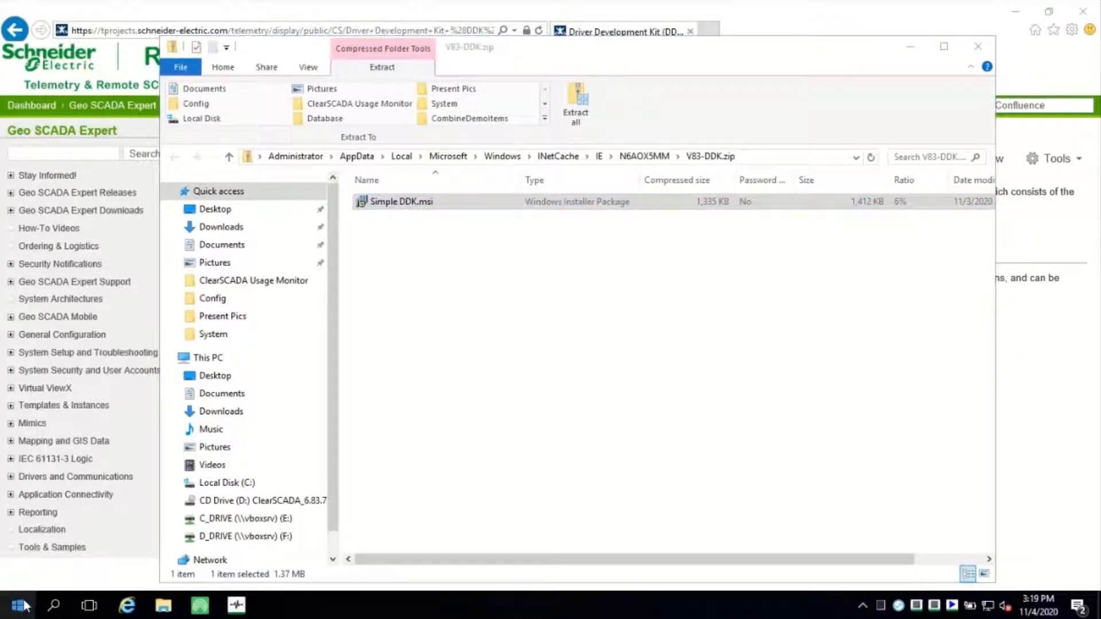
# Launch the 'Creating a Driver with the Framework DDK' PDF from the Start menu and scroll through it.
pyautogui.click(19, 605)
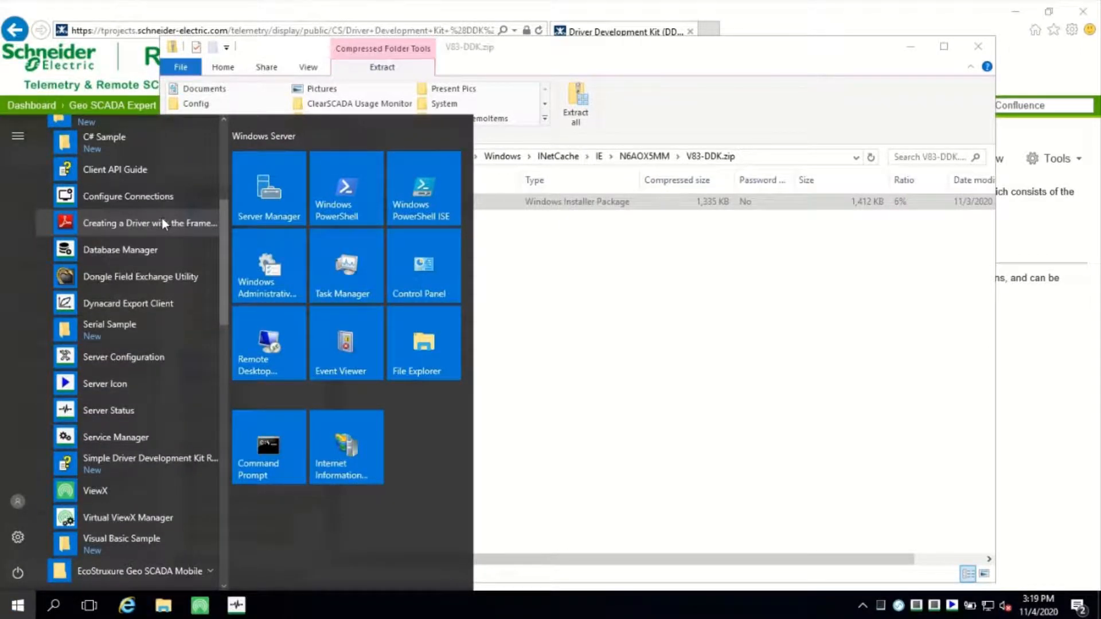
pyautogui.click(149, 223)
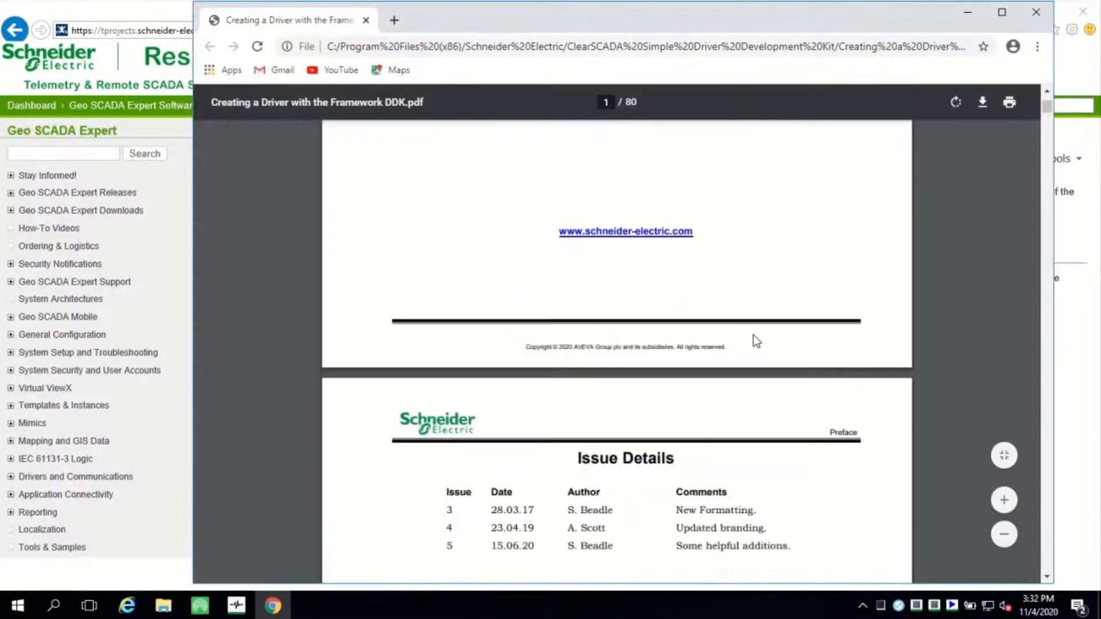
pyautogui.scroll(-3)
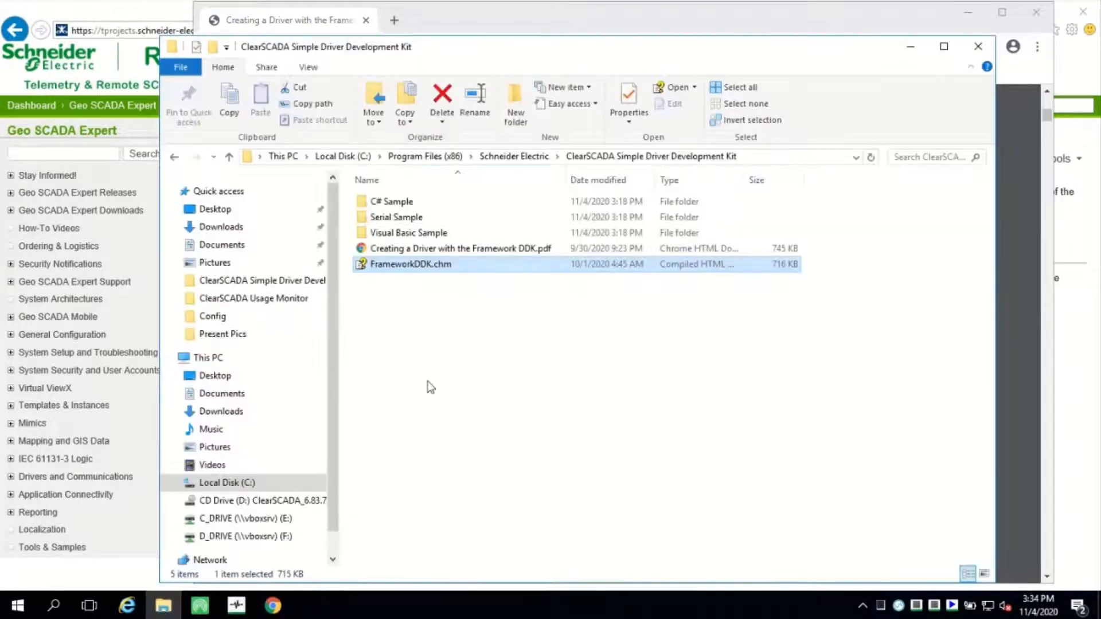
# Browse the C# Sample and Driver Task folders, then open FrameworkDDK.chm.
pyautogui.click(390, 202)
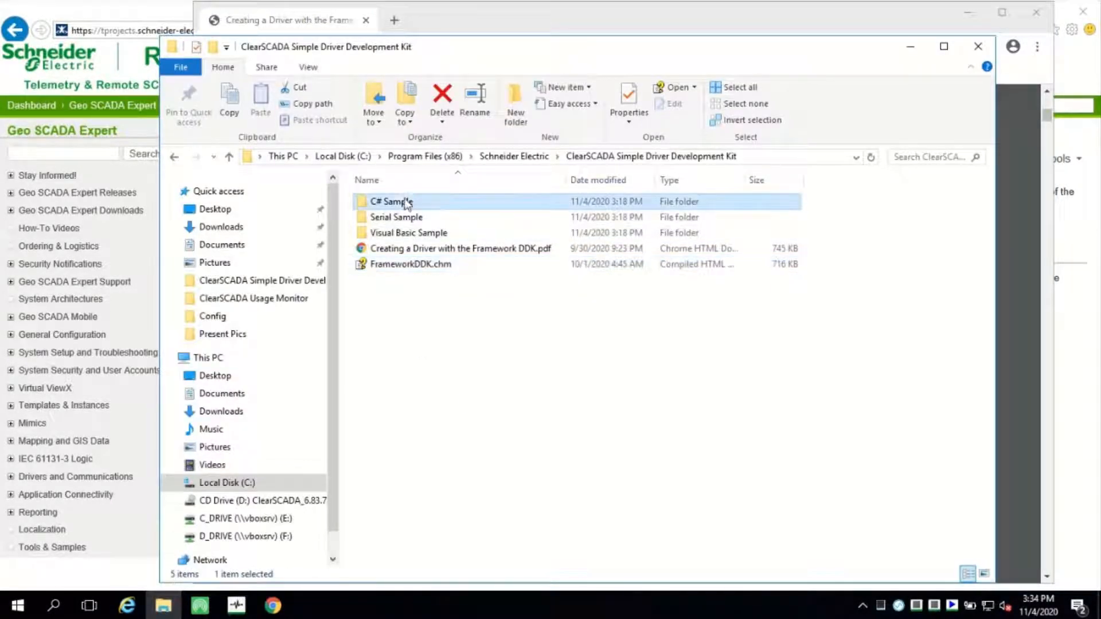
pyautogui.doubleClick(389, 202)
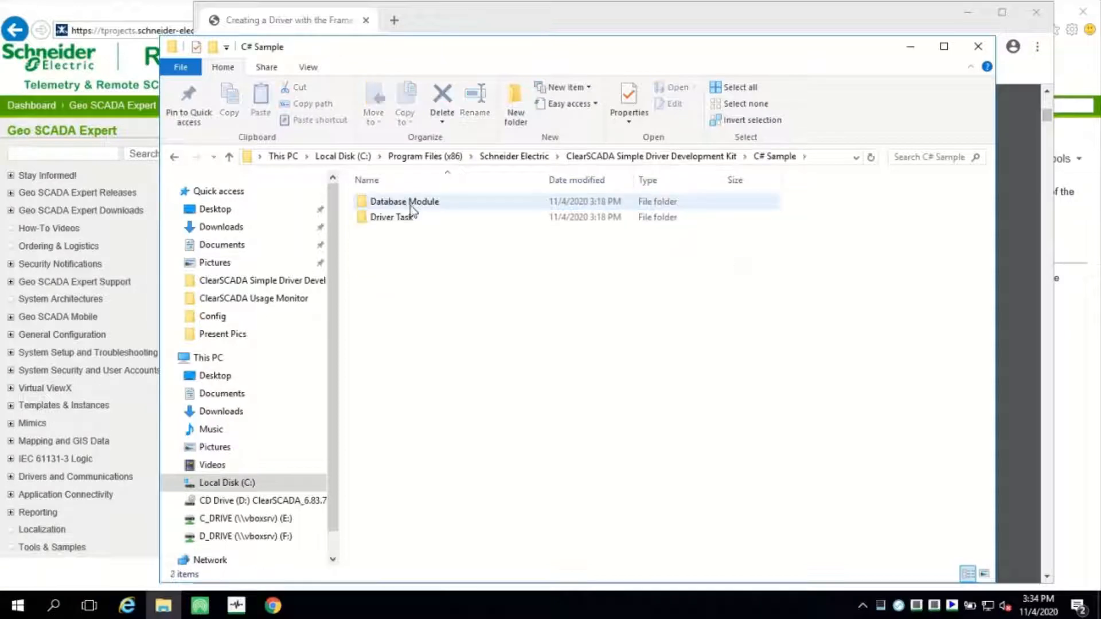
pyautogui.click(391, 217)
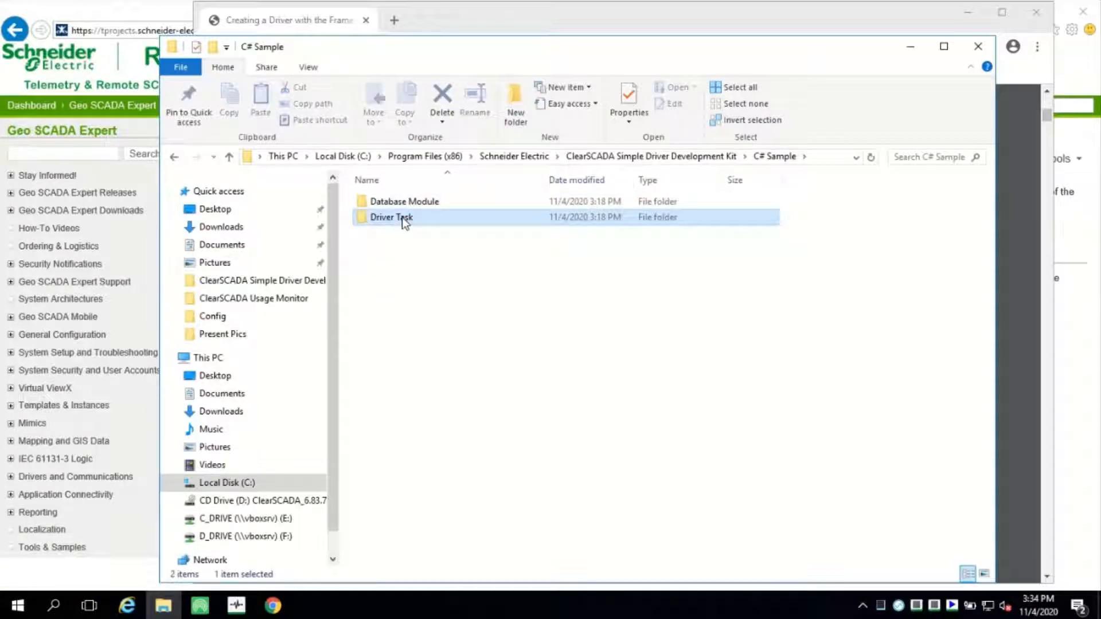
pyautogui.doubleClick(390, 217)
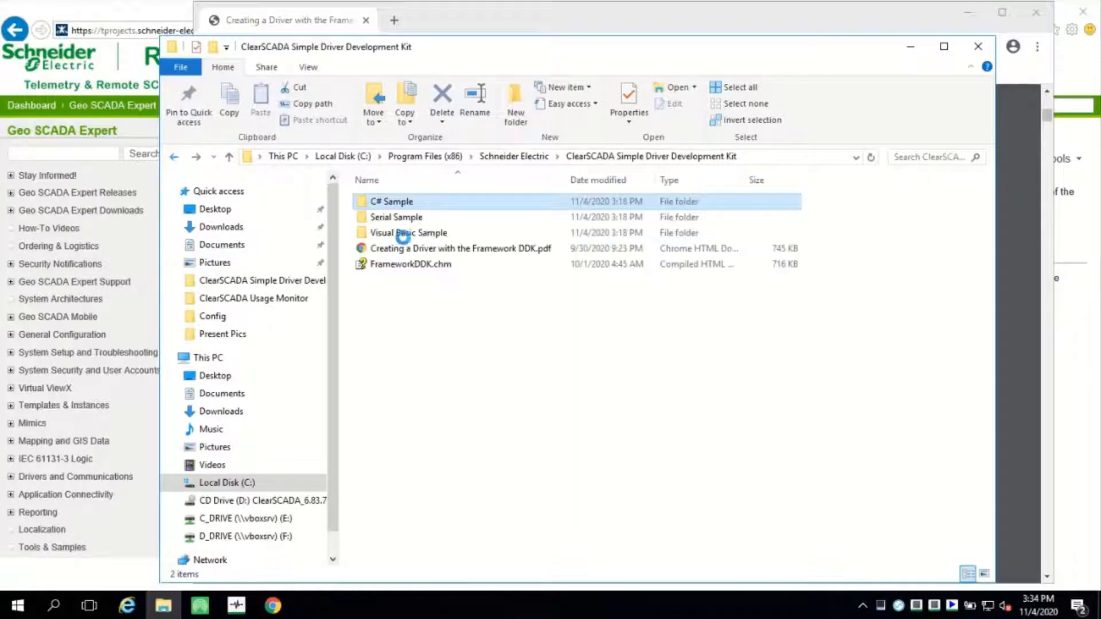
pyautogui.doubleClick(412, 264)
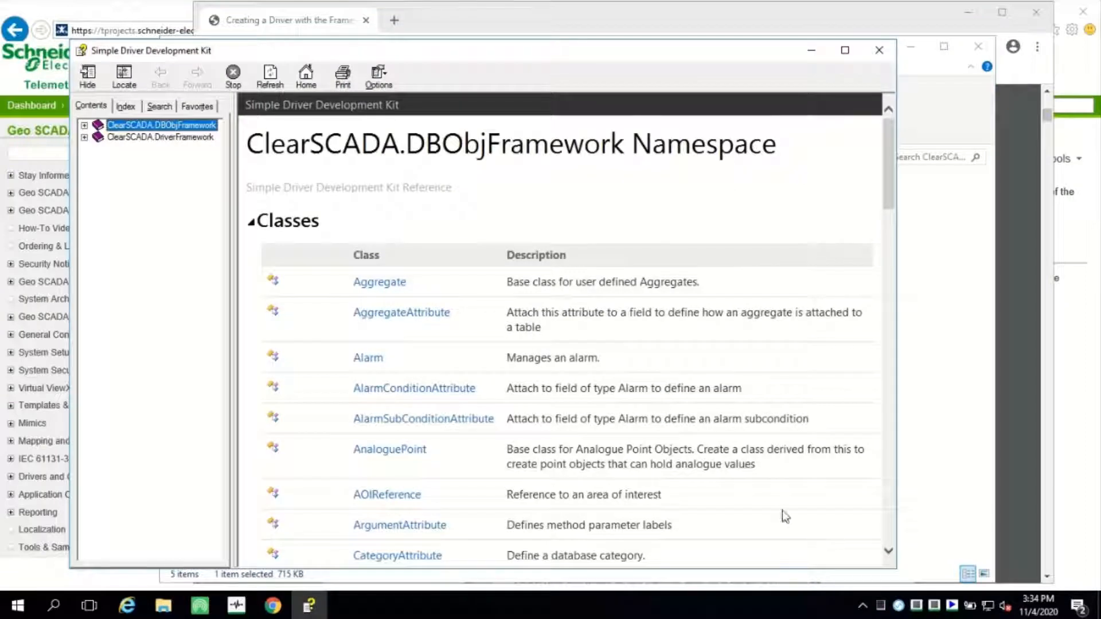
# Browse the ClearSCADA.DBObjFramework namespace classes in the help viewer.
pyautogui.click(162, 137)
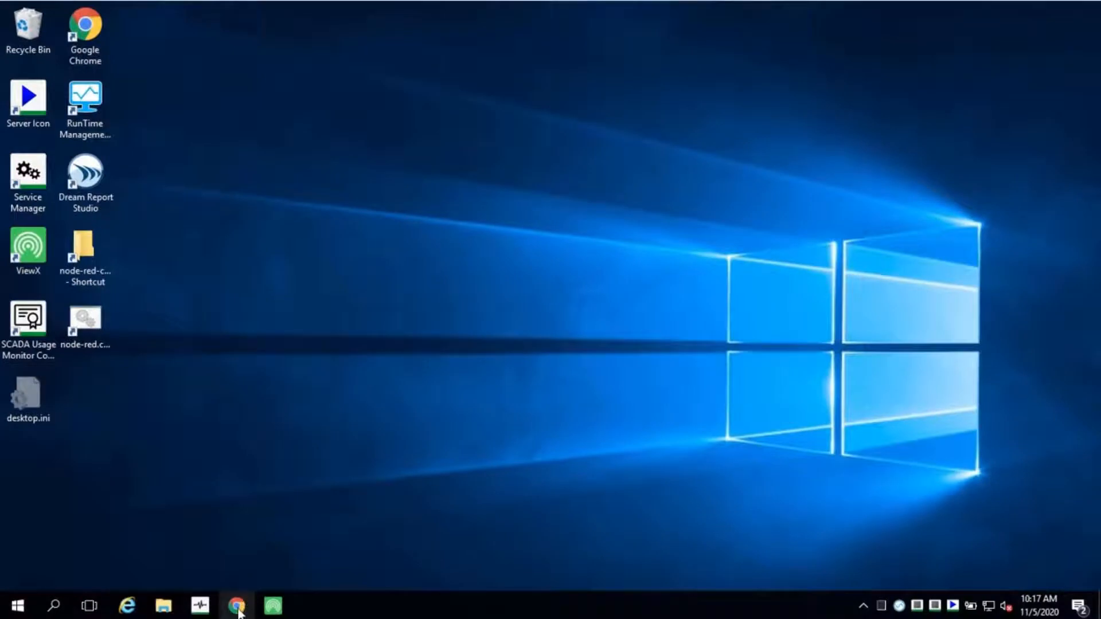
# Open the Driver-BasicMQTTClient GitHub repository and follow its ReadMe shop.exchange.se.com link.
pyautogui.click(235, 606)
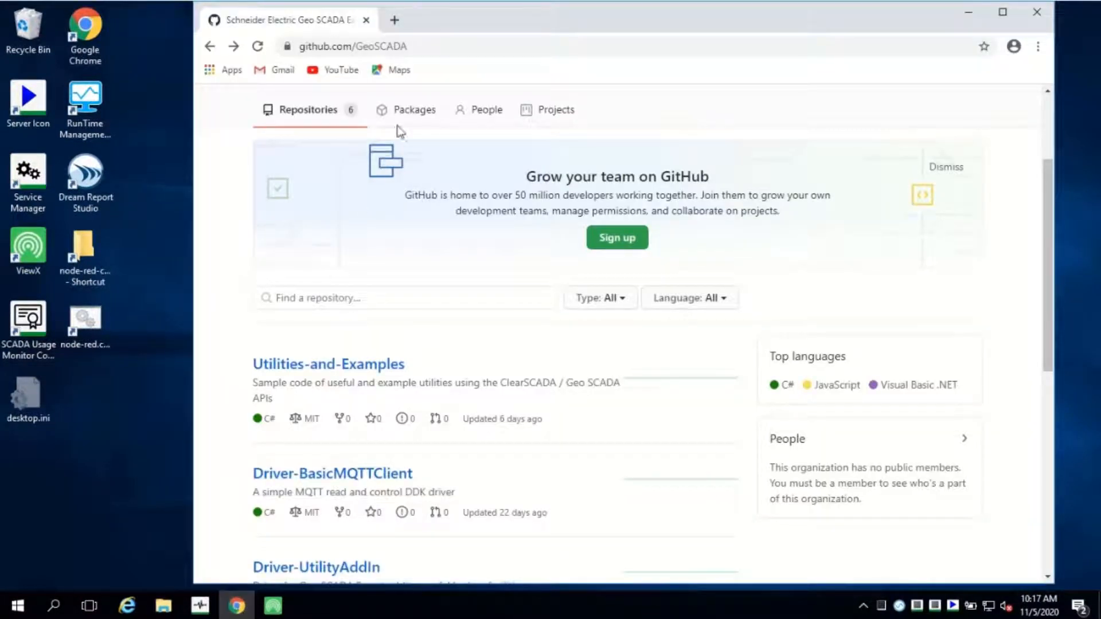
pyautogui.click(357, 46)
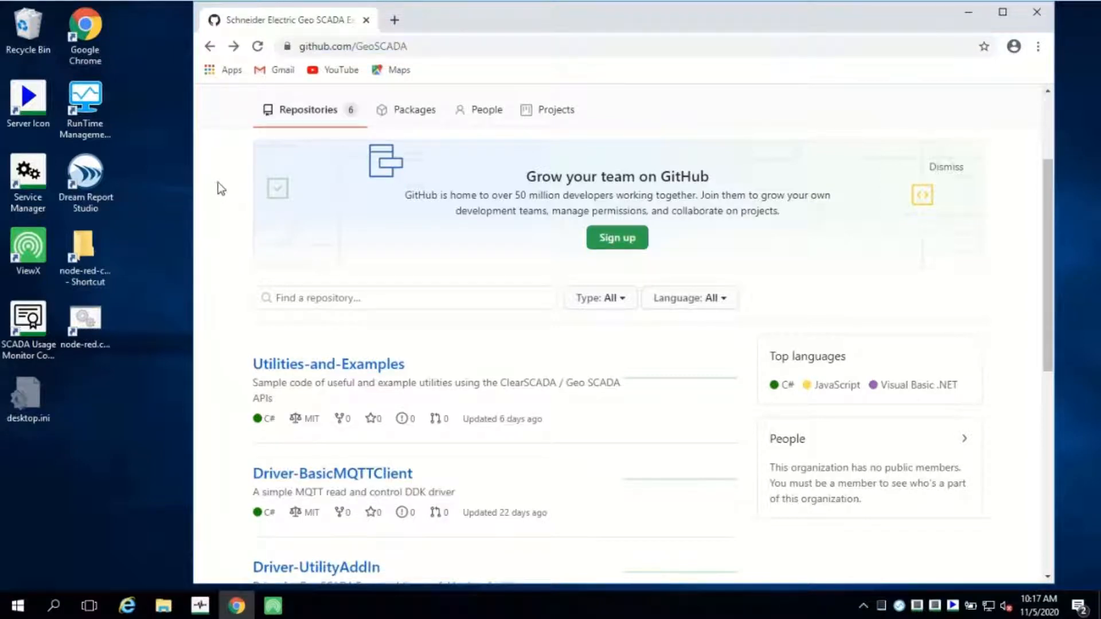
pyautogui.scroll(-3)
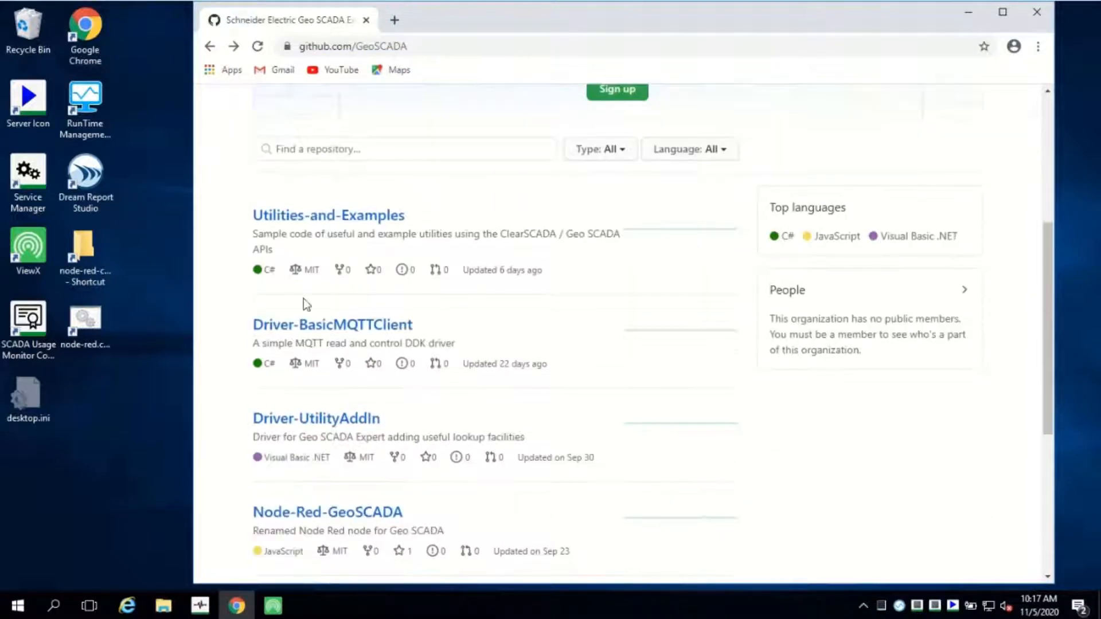
pyautogui.click(324, 333)
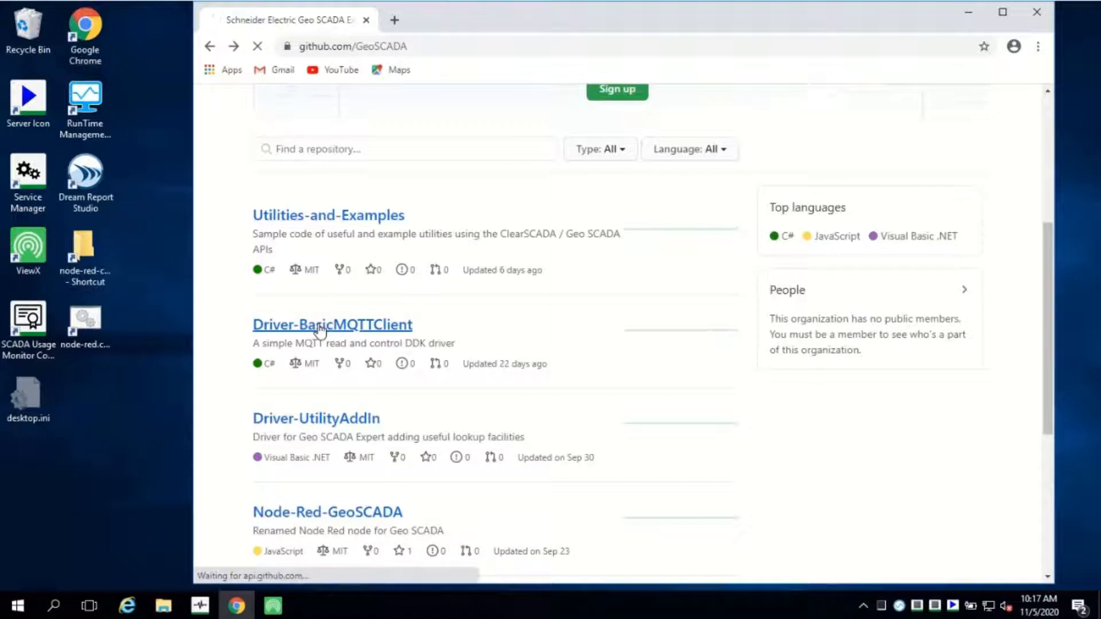
pyautogui.click(324, 326)
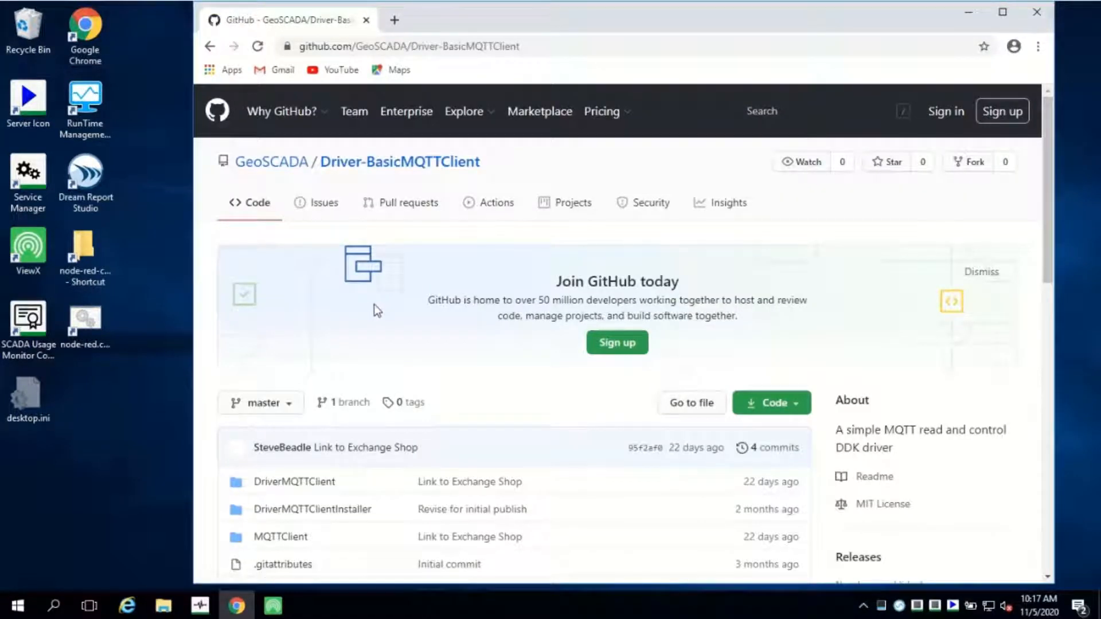
pyautogui.scroll(-3)
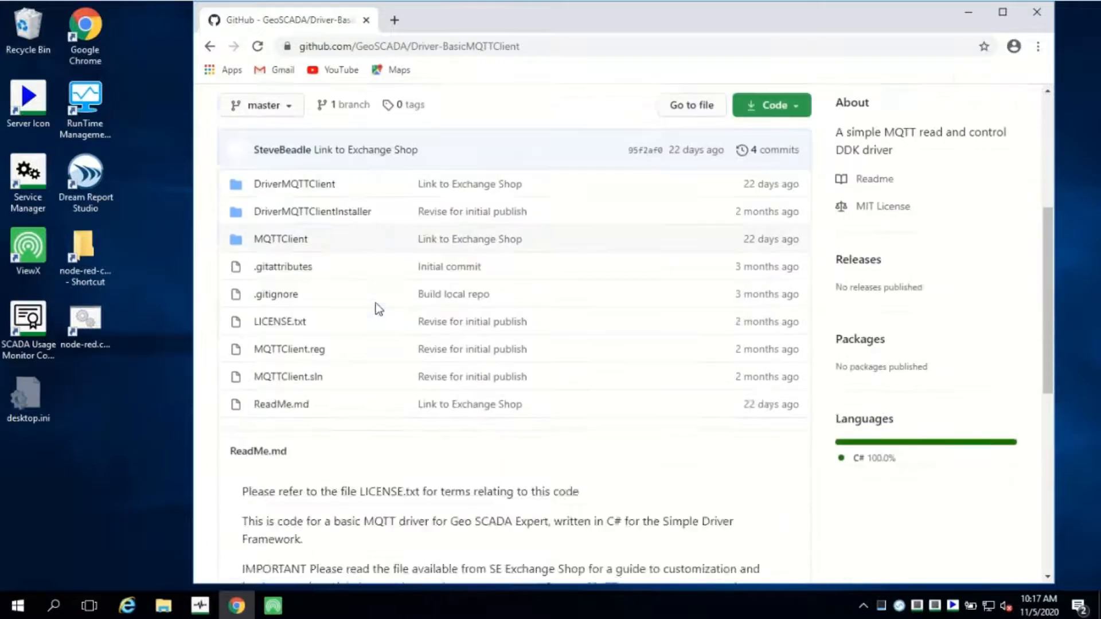
pyautogui.scroll(-3)
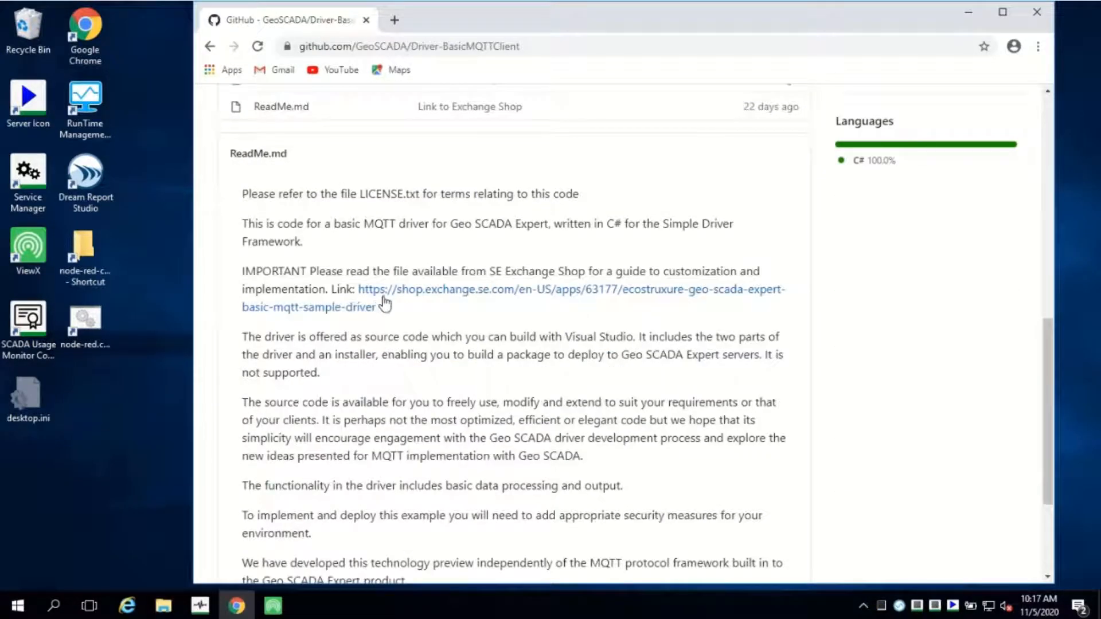
pyautogui.click(427, 291)
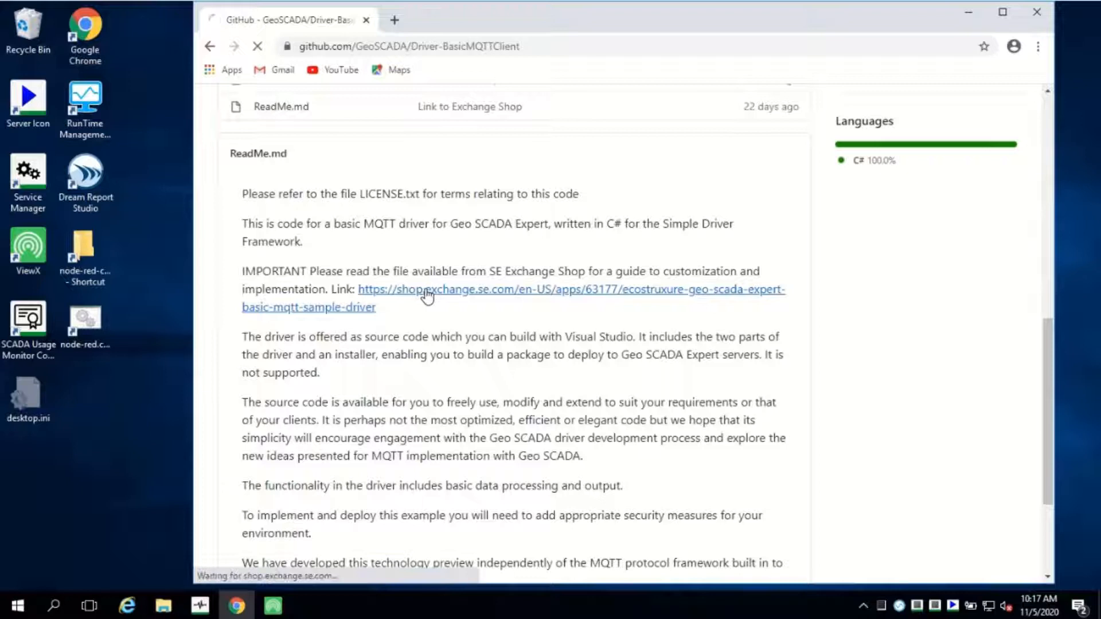
pyautogui.click(428, 290)
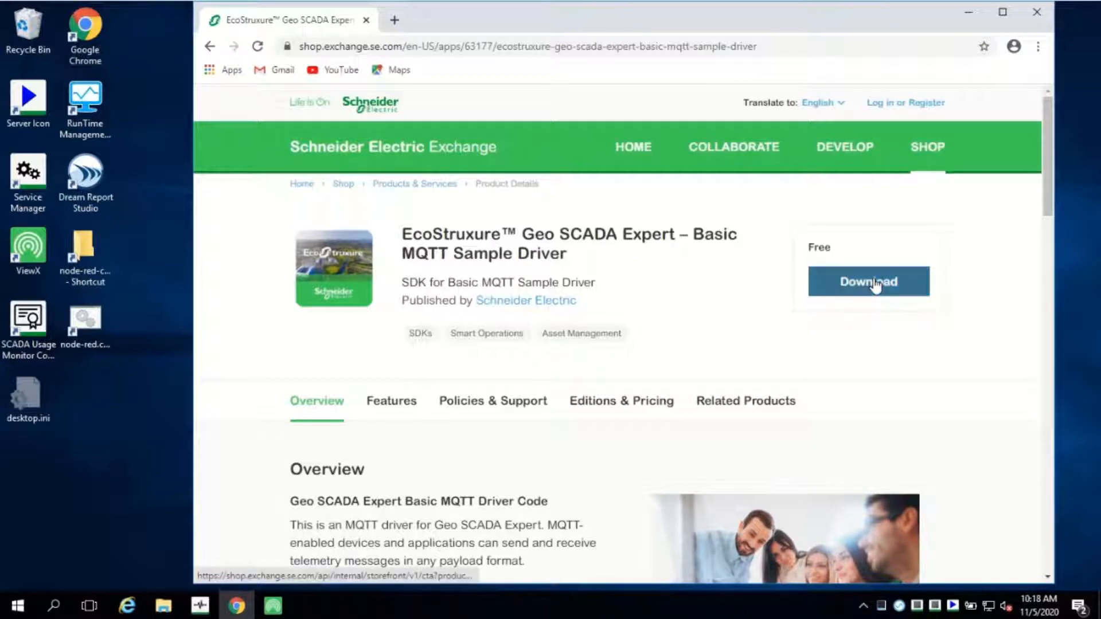
# Download the Basic MQTT Sample Driver package from its Exchange product page.
pyautogui.click(868, 282)
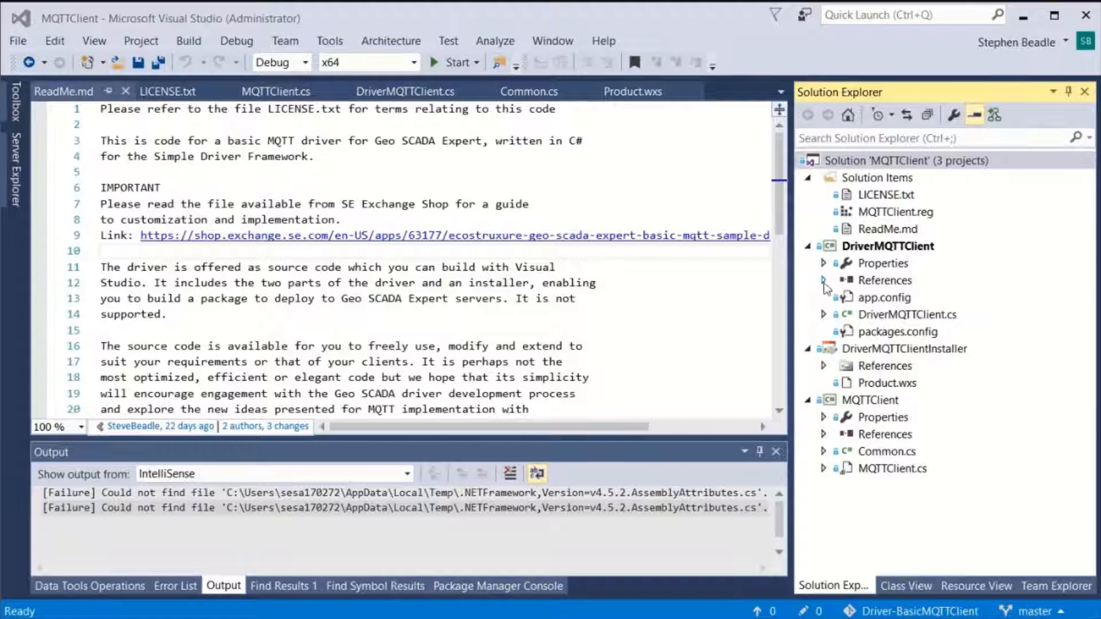
# Reference ControlMicrosystems.ClearSCADA.DDK.dll from C:\Dev\ClearSCADA\Binaries\X64\Release in DriverMQTTClient.
pyautogui.click(823, 279)
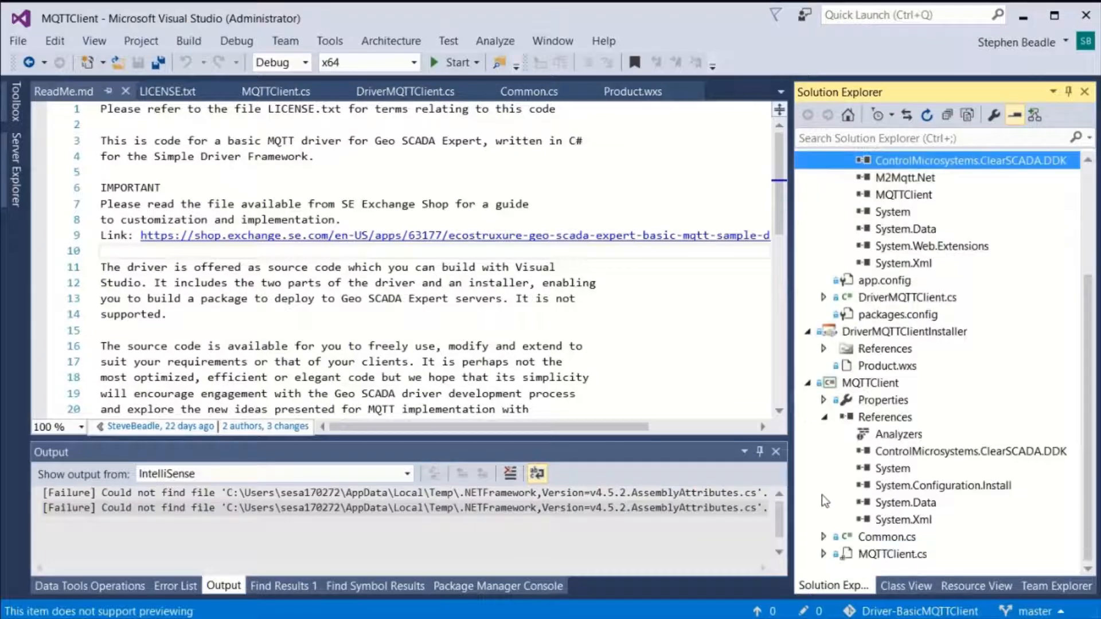
pyautogui.click(966, 451)
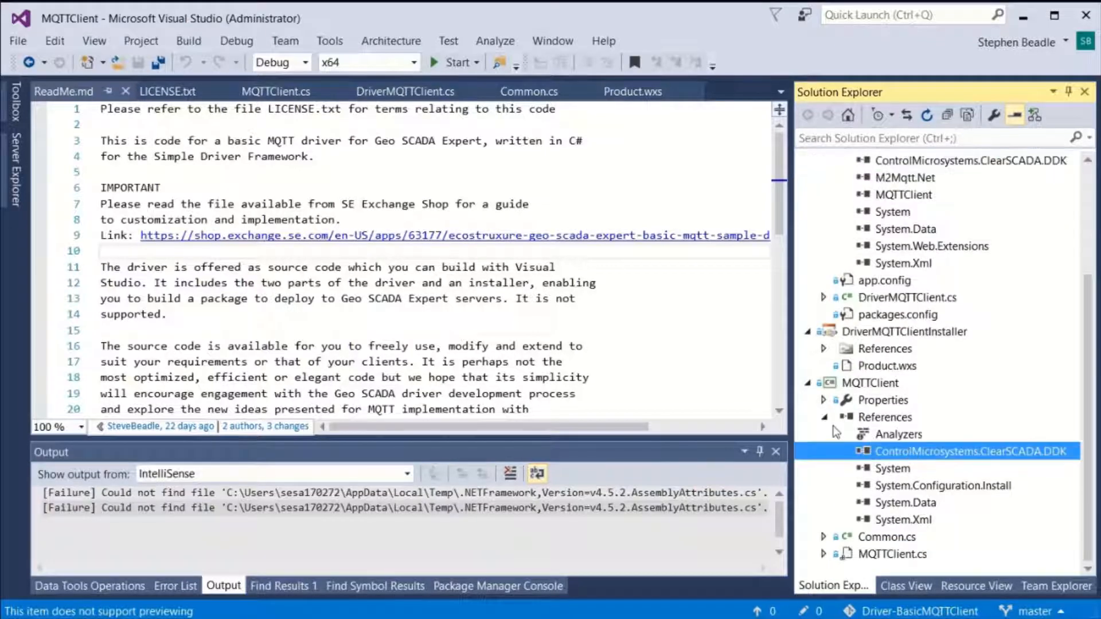
pyautogui.moveTo(900, 468)
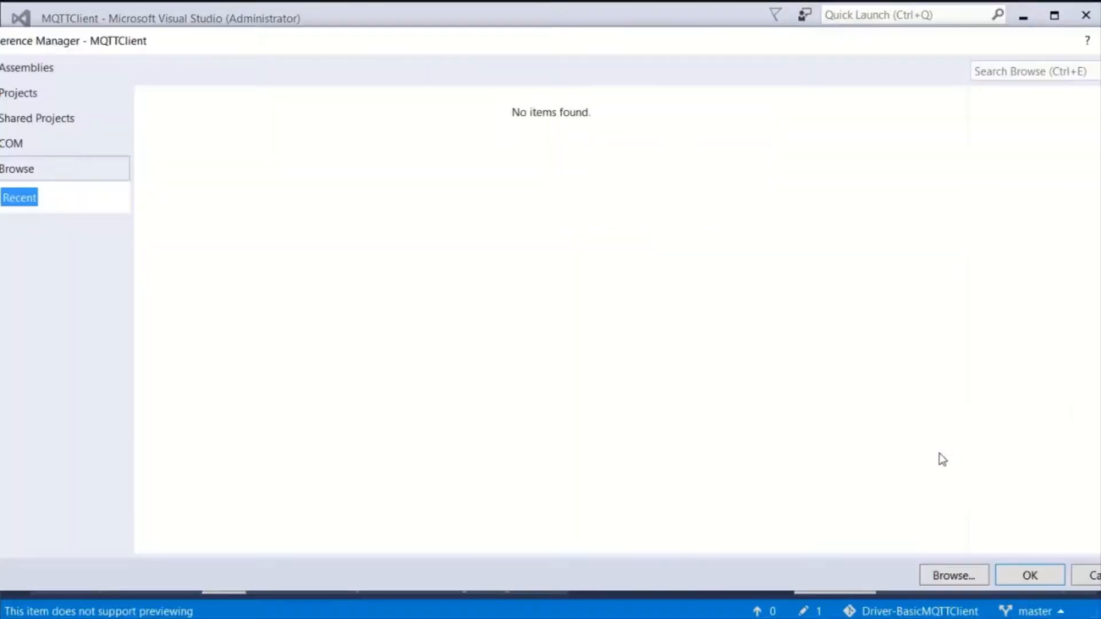
pyautogui.click(20, 197)
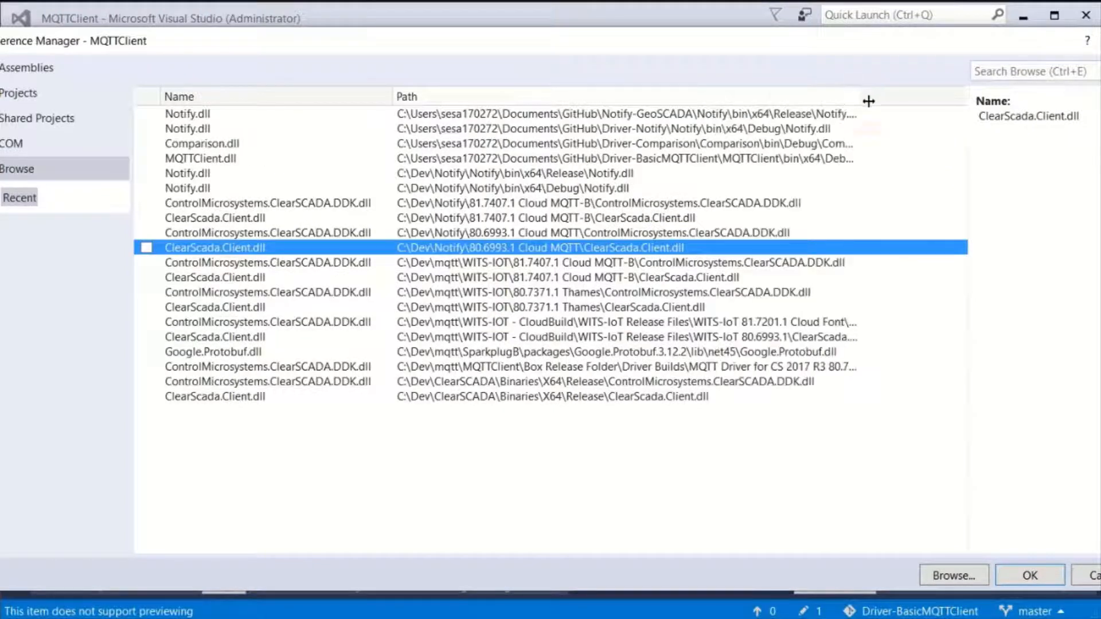
pyautogui.click(269, 382)
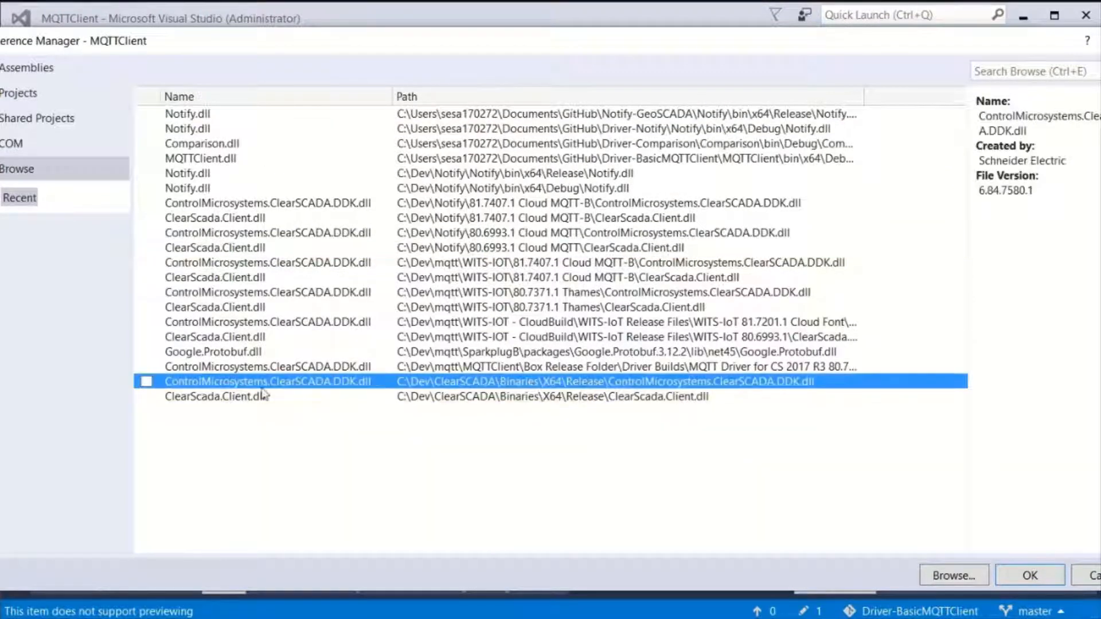
pyautogui.click(146, 382)
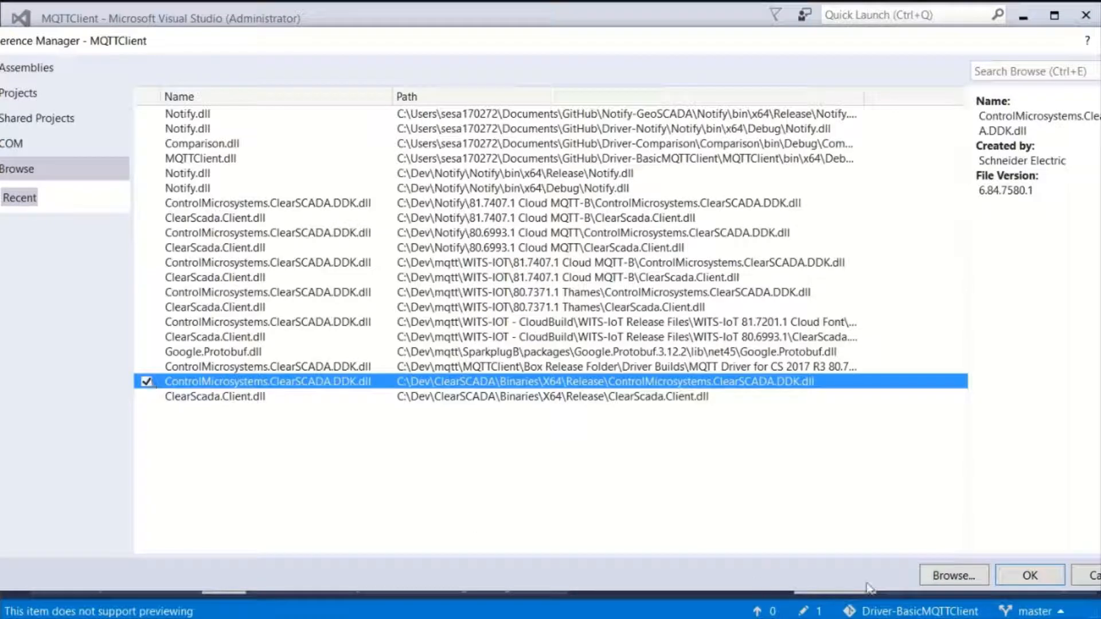
pyautogui.click(1030, 575)
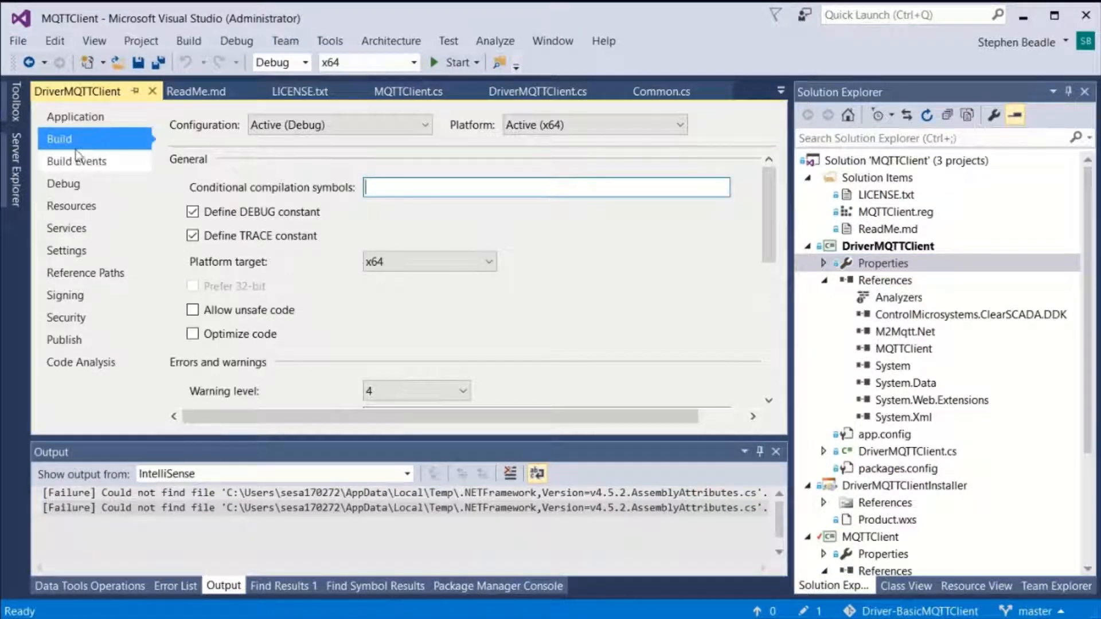
# View the post-build copy commands in Build Events, then cancel without changes.
pyautogui.click(77, 162)
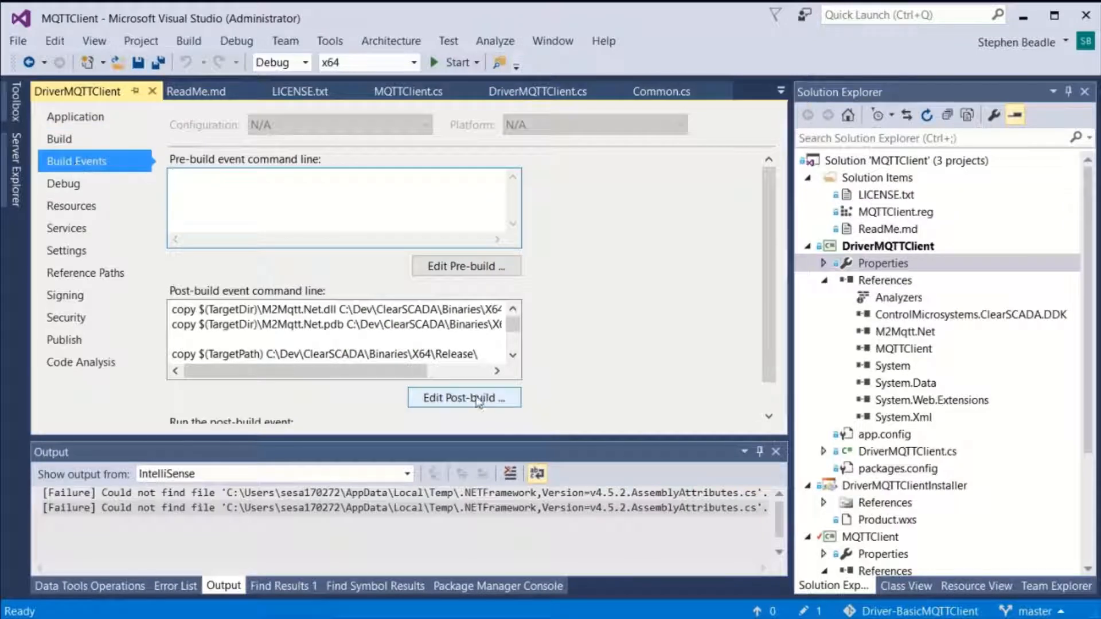
pyautogui.click(464, 398)
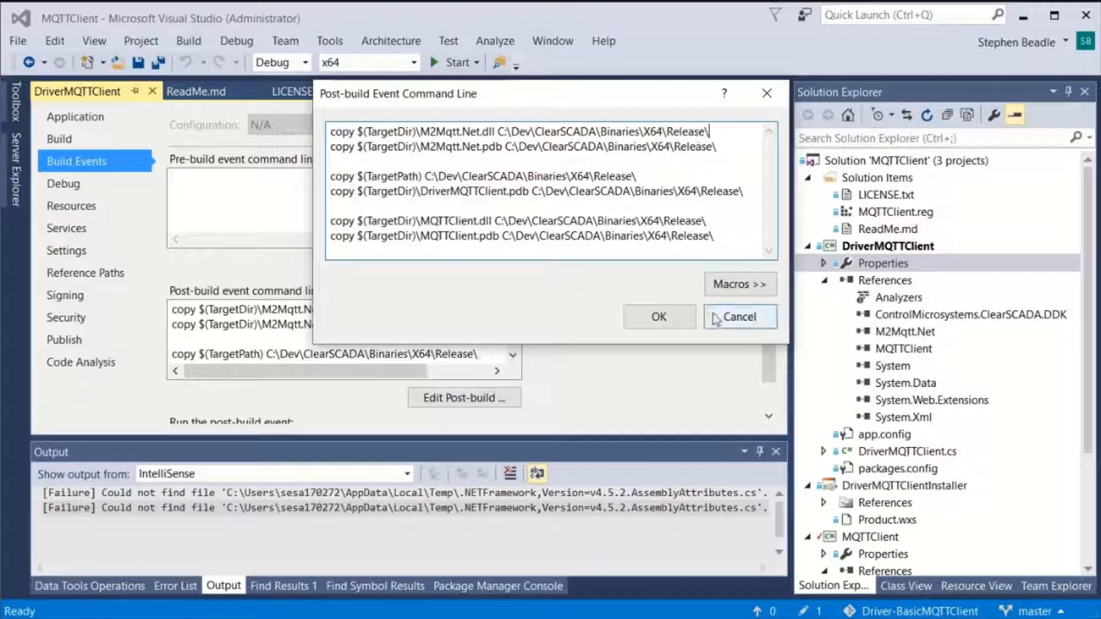
pyautogui.click(741, 317)
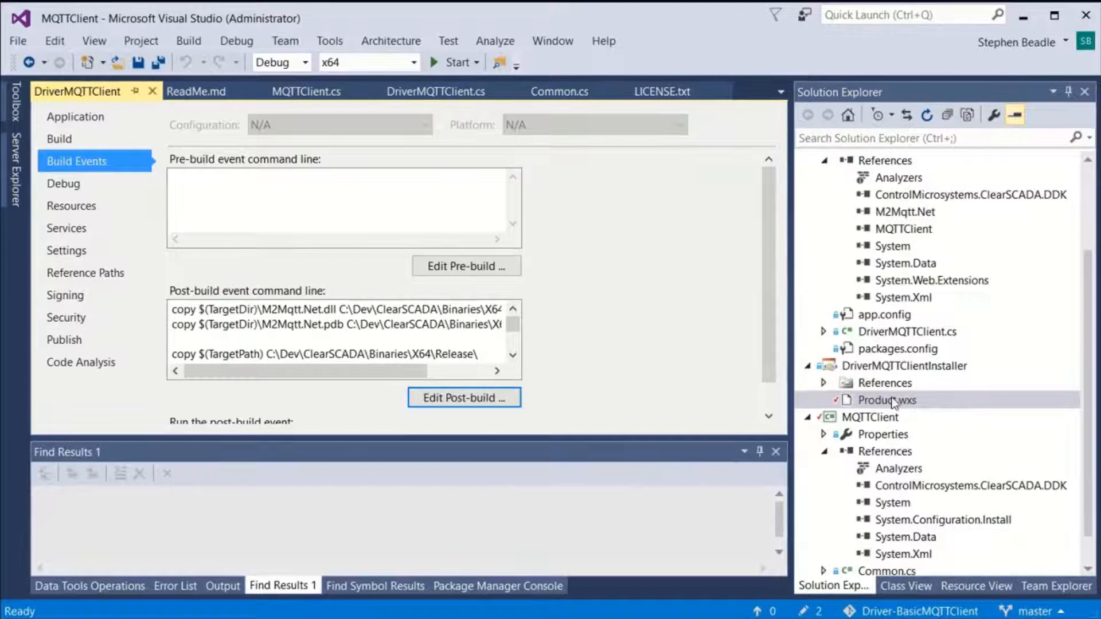
# Open Product.wxs to check the installer's product version, rearranging the editor layout.
pyautogui.doubleClick(886, 401)
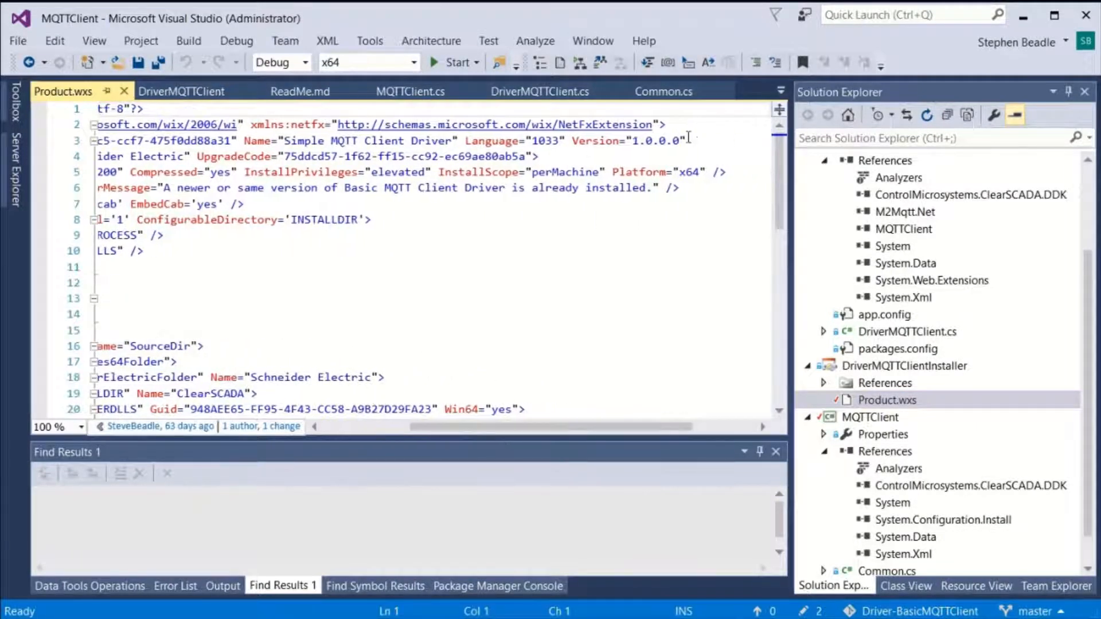
pyautogui.moveTo(534, 140); pyautogui.dragTo(687, 140)
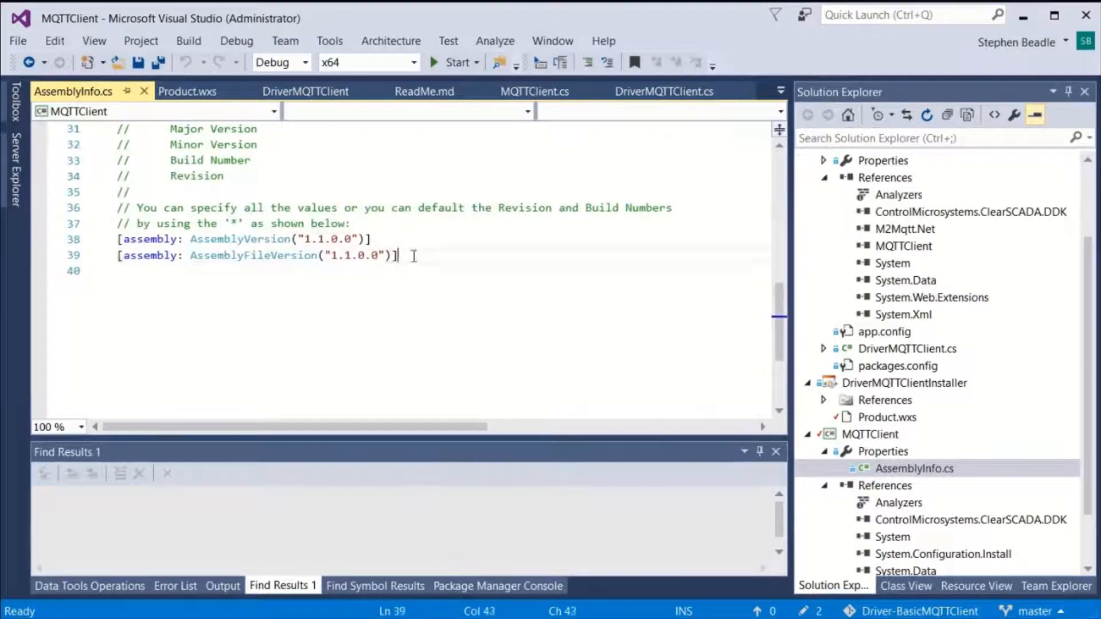
pyautogui.moveTo(397, 254); pyautogui.dragTo(117, 239)
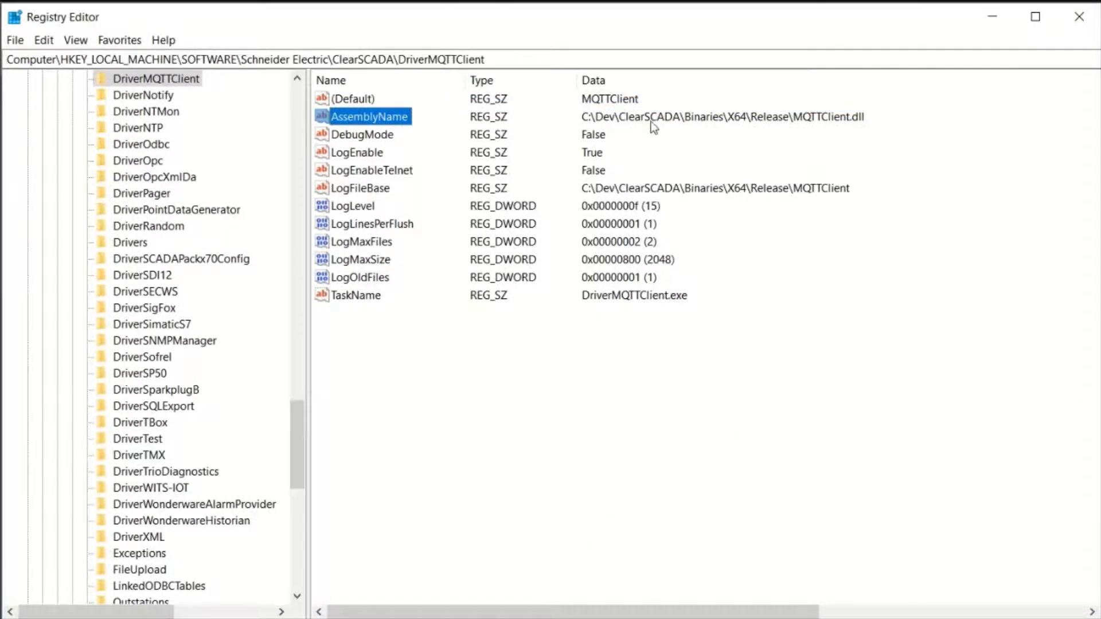
# Set the DriverMQTTClient DebugMode registry value to True.
pyautogui.click(355, 296)
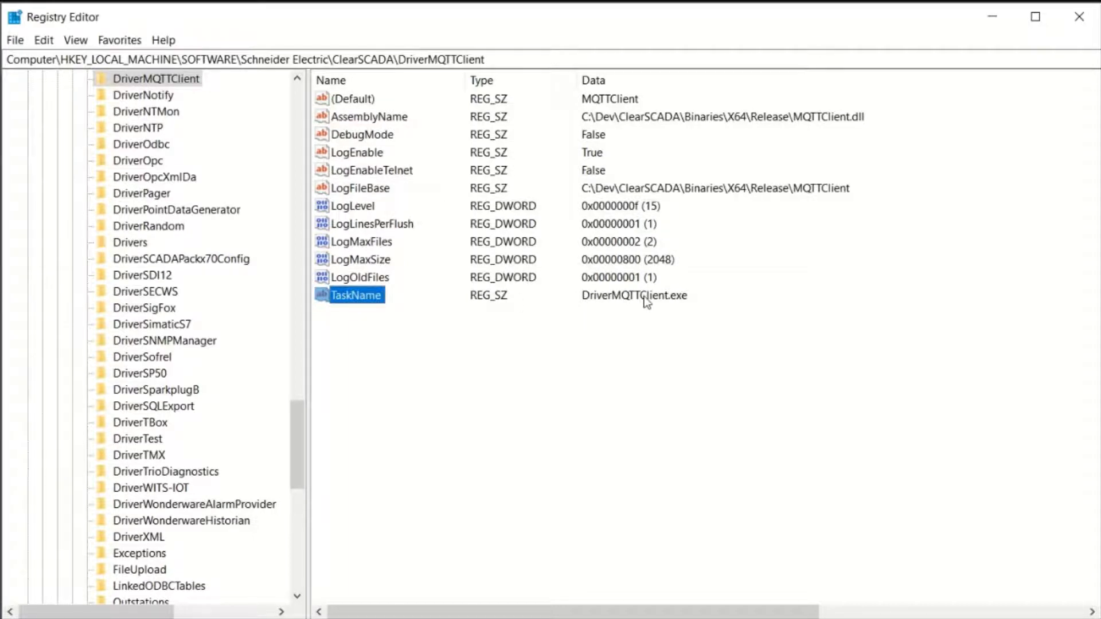
pyautogui.click(362, 134)
pyautogui.write('True')
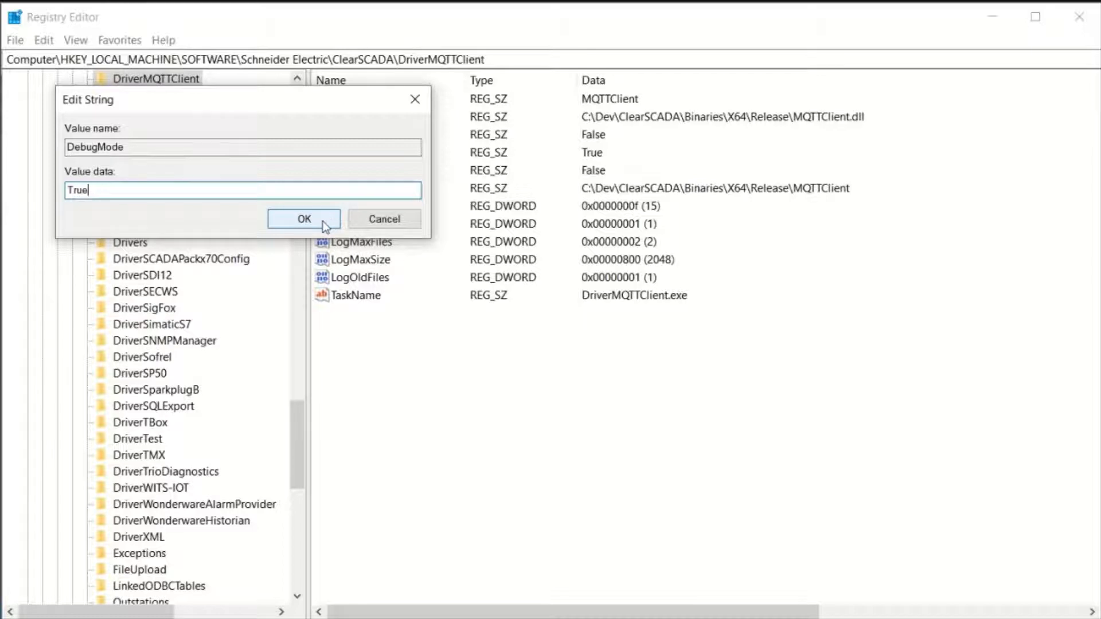
pyautogui.click(304, 219)
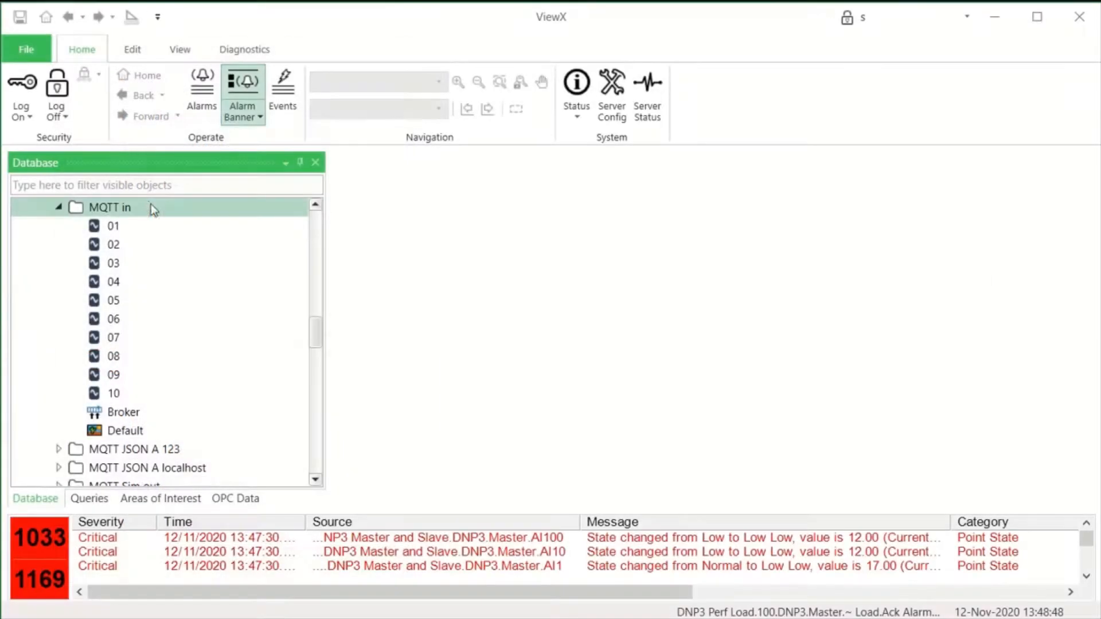
# Create a New MQTT Analogue point in the MQTT in folder and open its properties.
pyautogui.rightClick(109, 208)
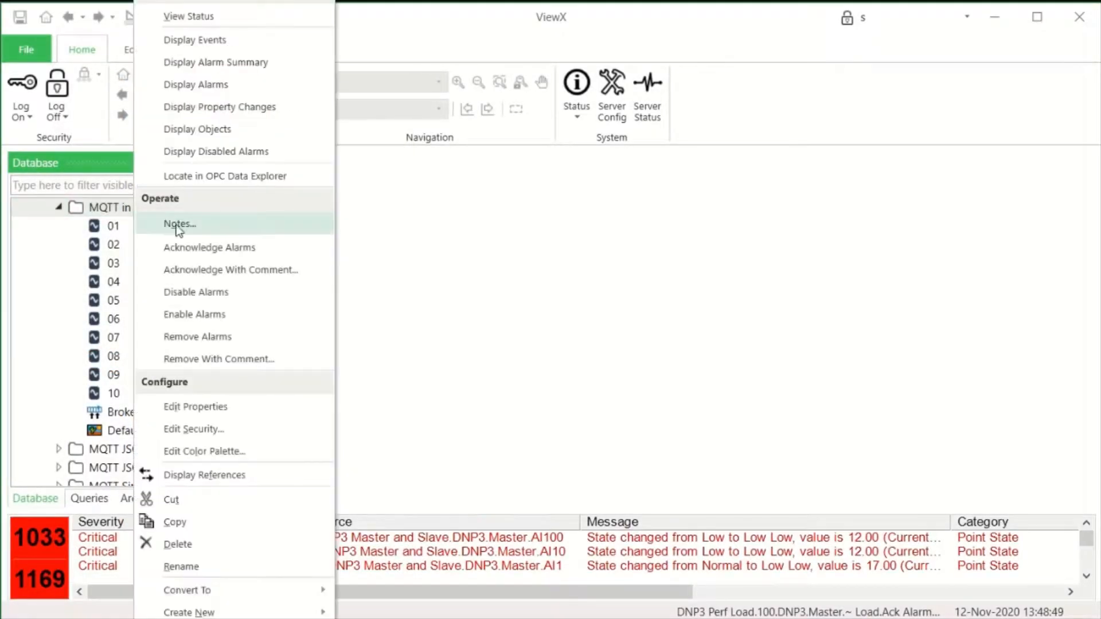
pyautogui.moveTo(189, 612)
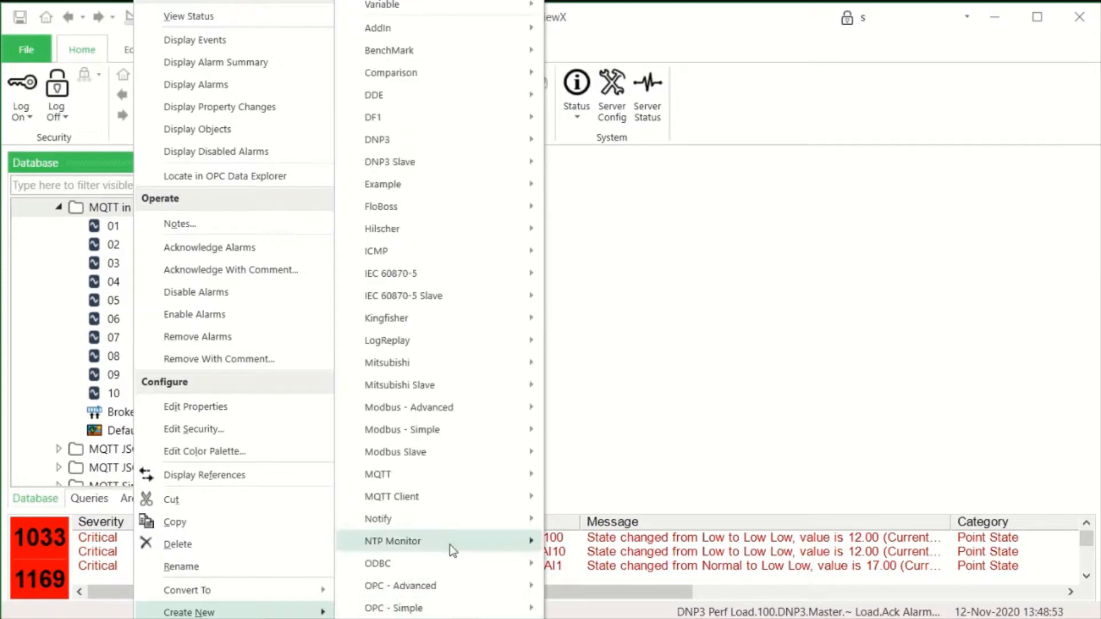
pyautogui.moveTo(414, 497)
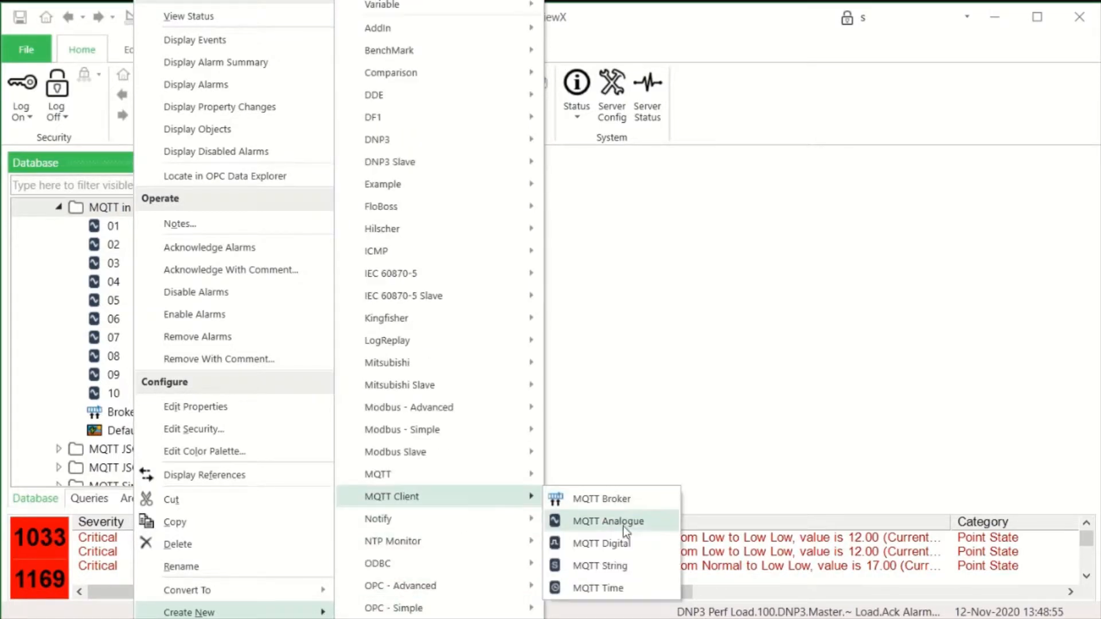
pyautogui.moveTo(606, 532)
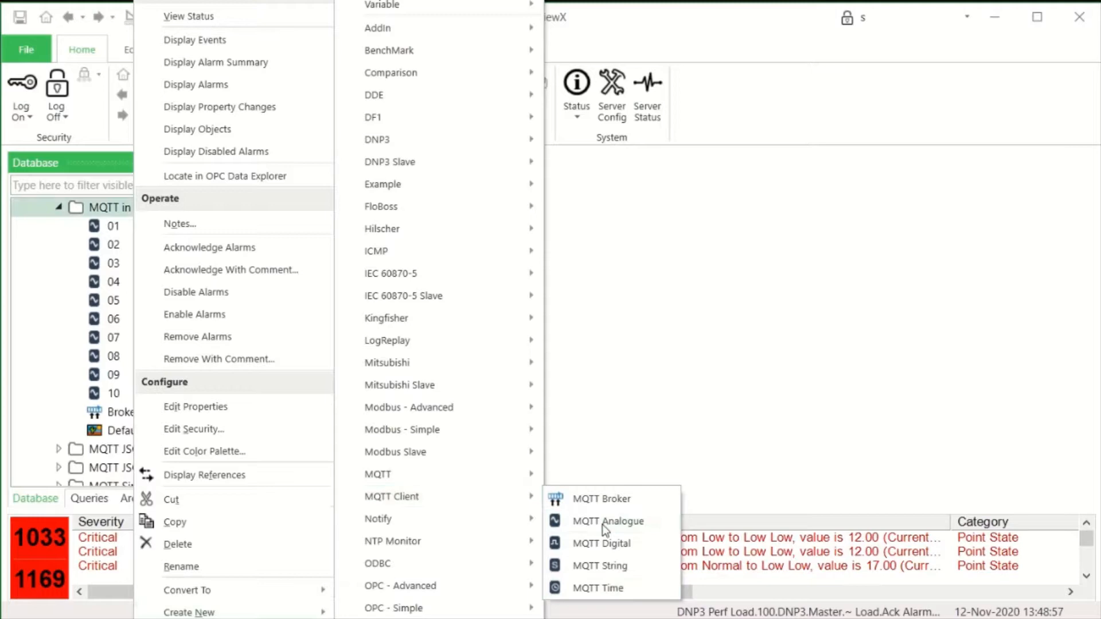
pyautogui.click(608, 521)
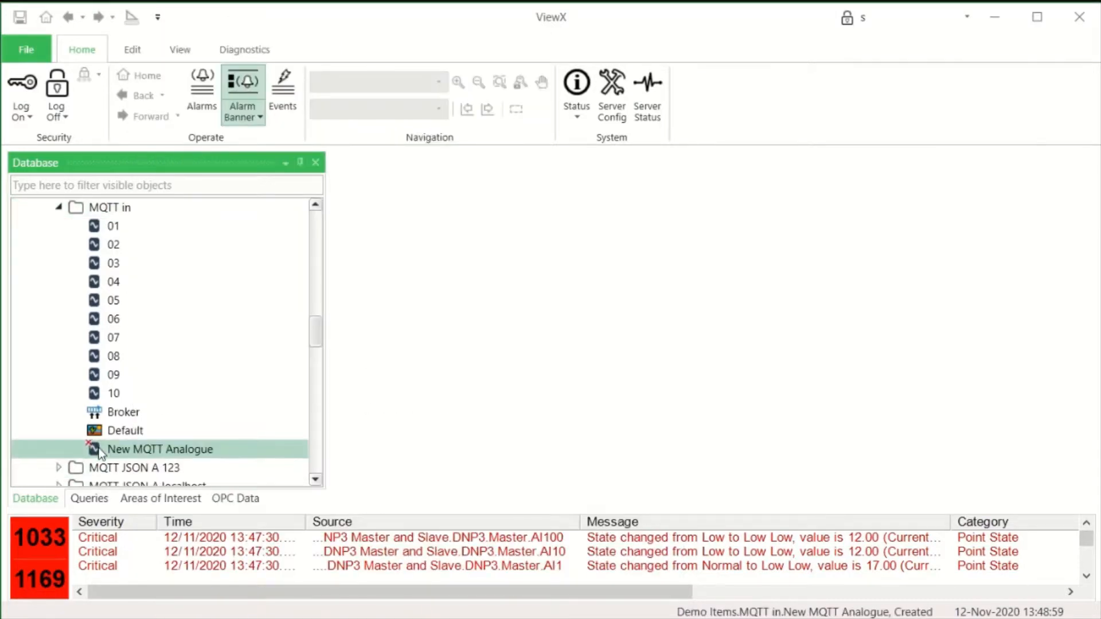
pyautogui.doubleClick(159, 449)
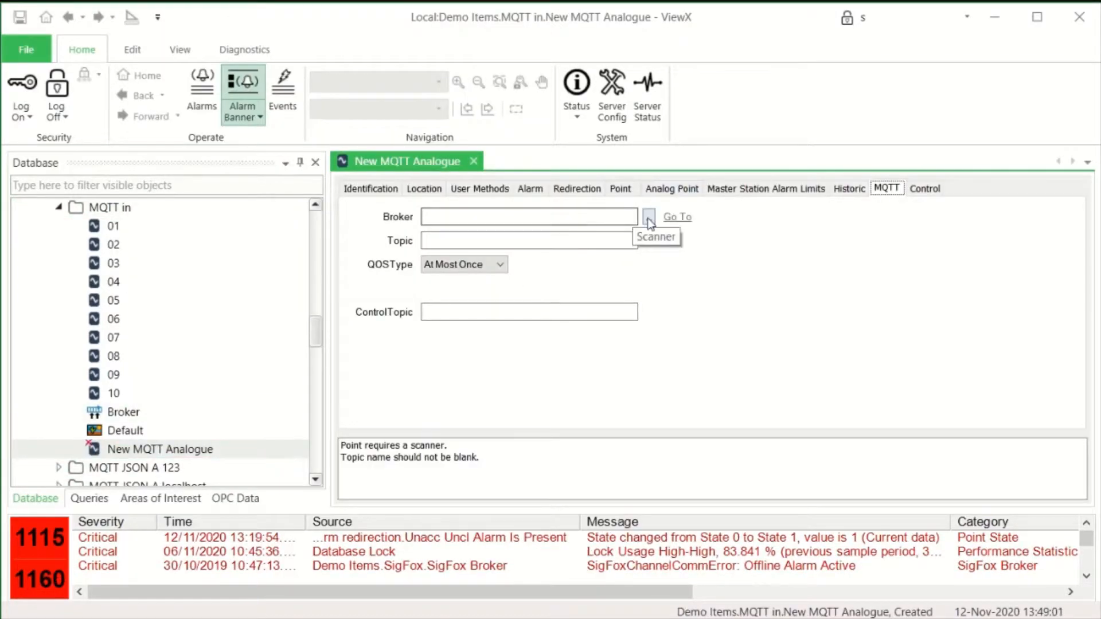